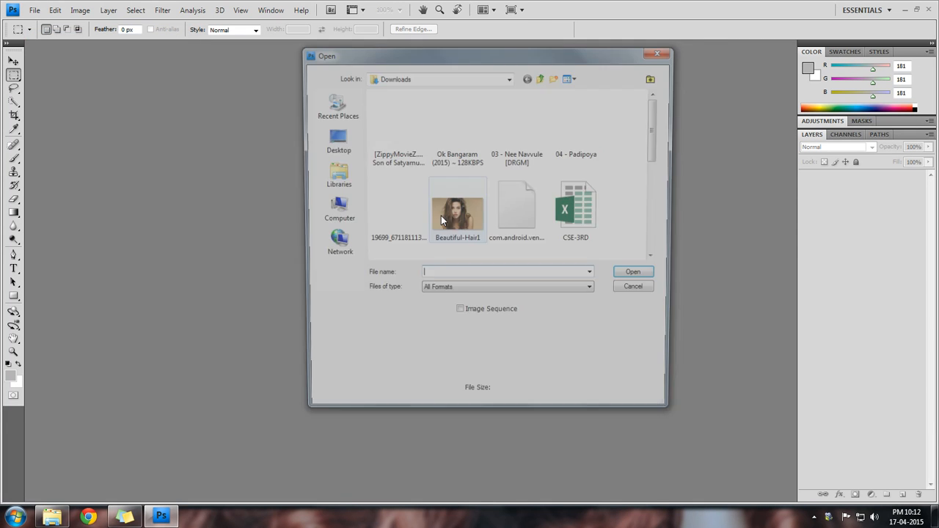
Open the braided, flower-decorated bridal hair photo from the Downloads folder
scroll(down, 3)
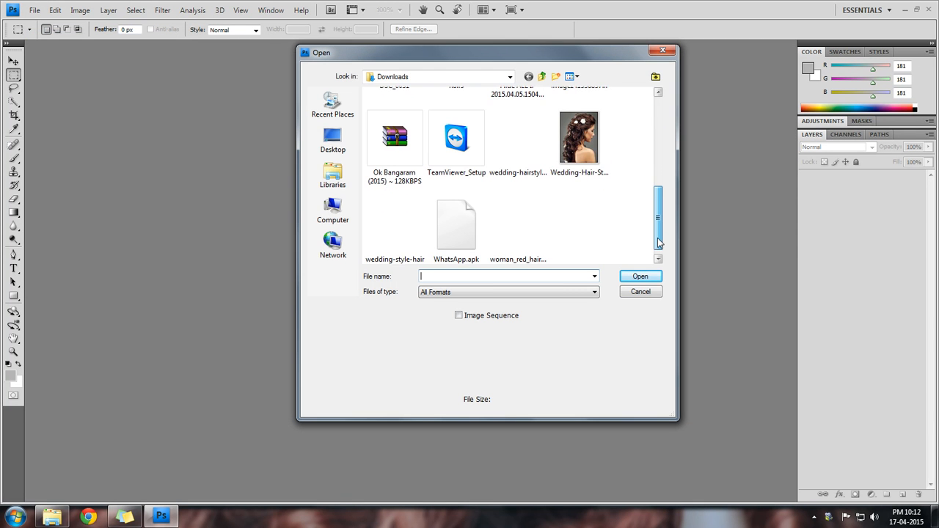
scroll(up, 3)
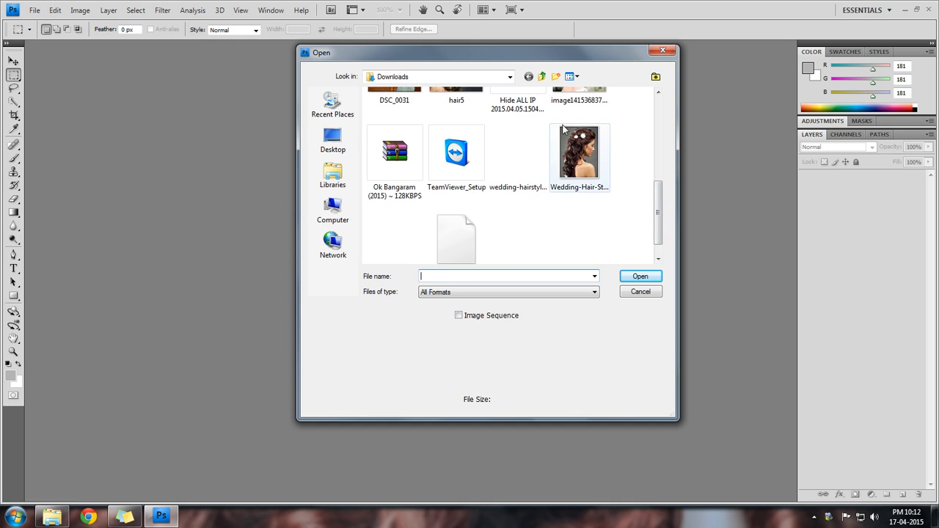
click(639, 276)
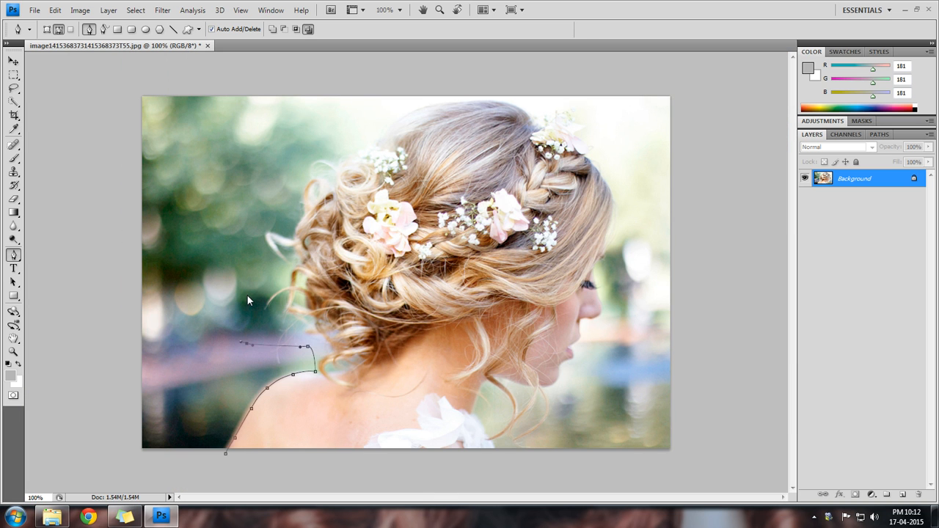
Place pen anchors over the shoulder, back and top of hair, then down the brow, nose and lips
click(262, 193)
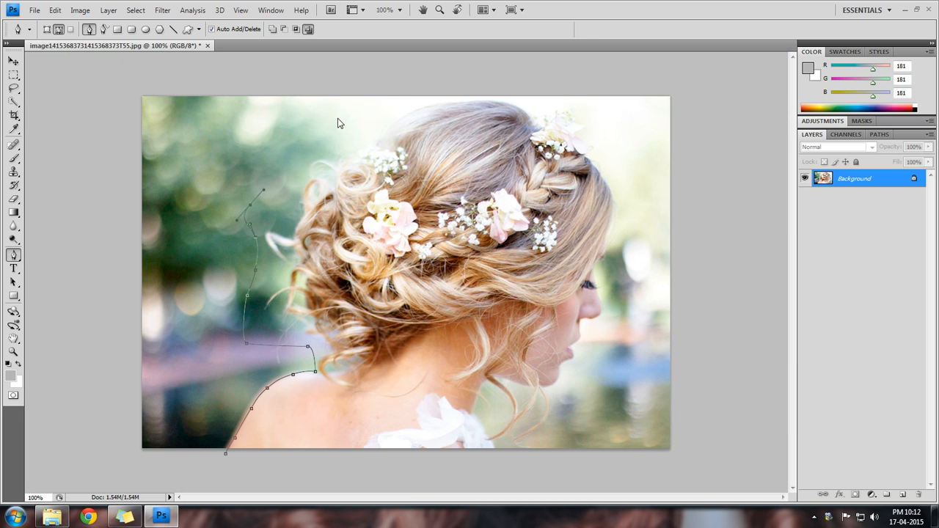
click(501, 84)
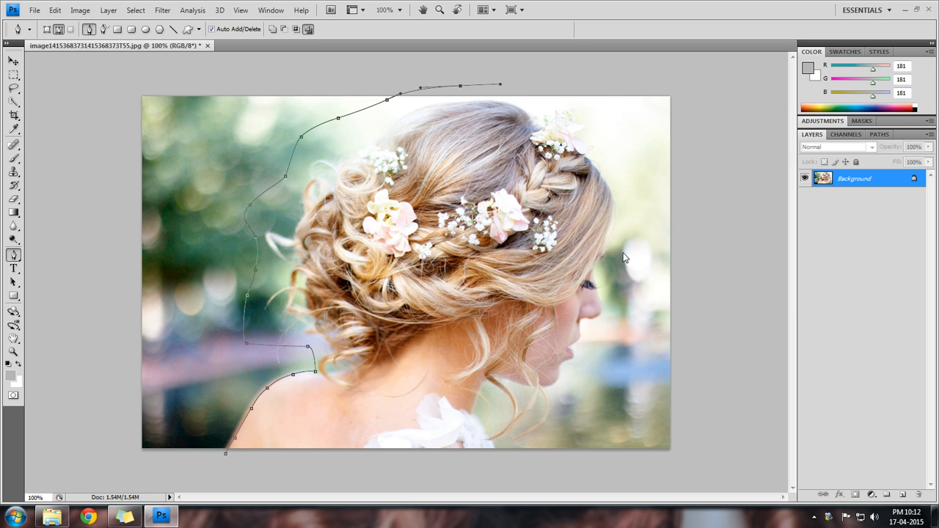
click(627, 237)
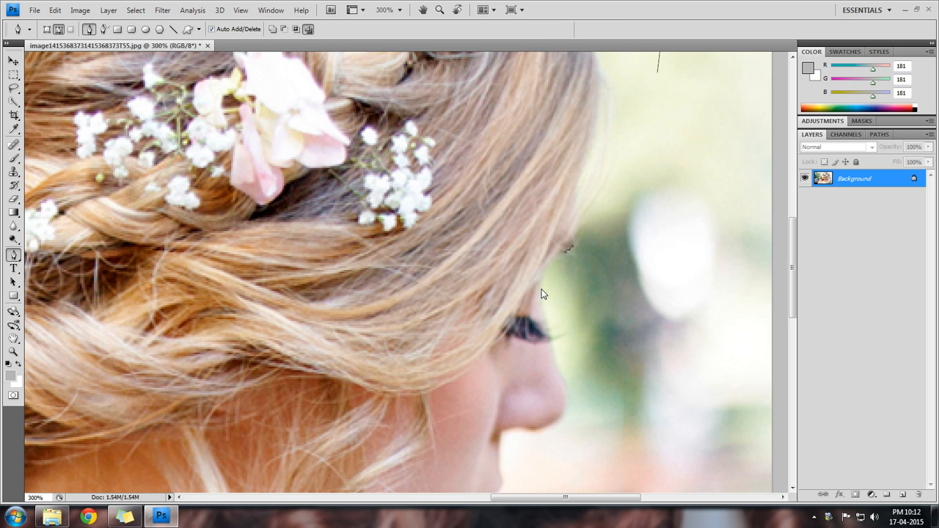
click(557, 356)
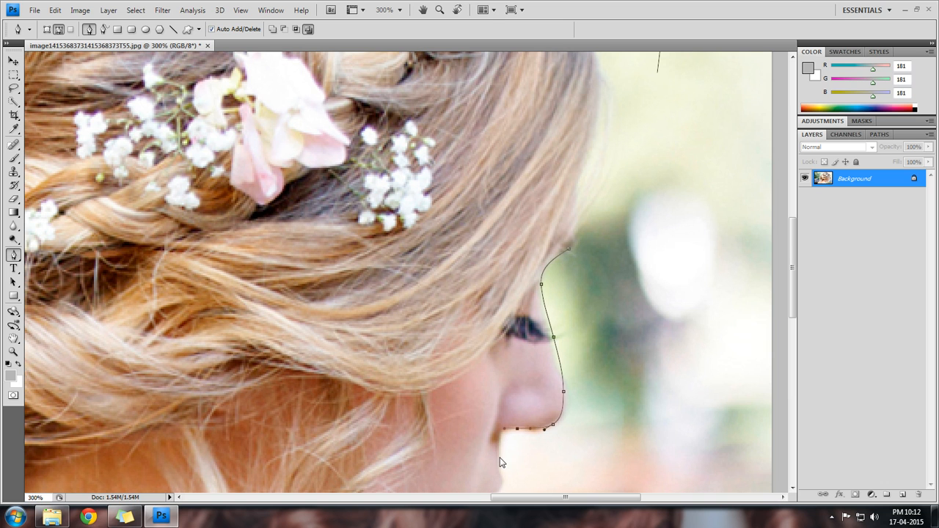
scroll(down, 3)
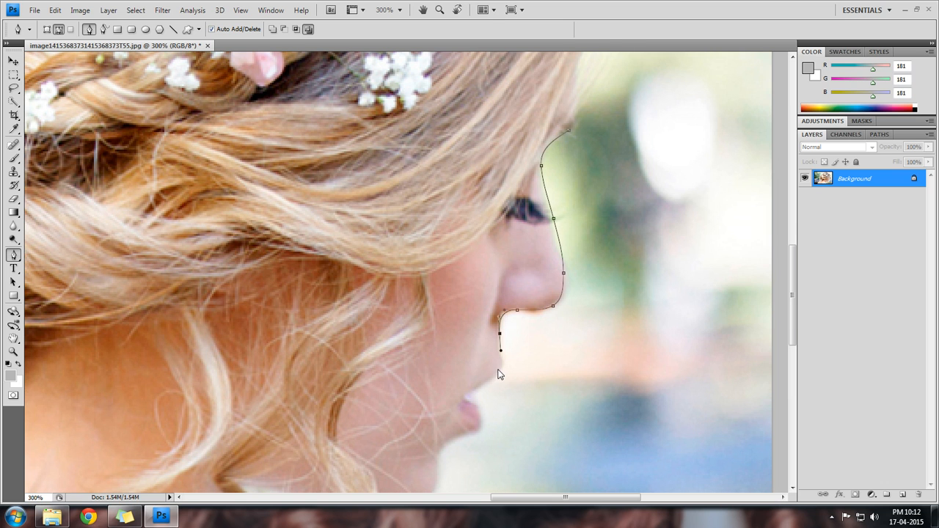
click(470, 396)
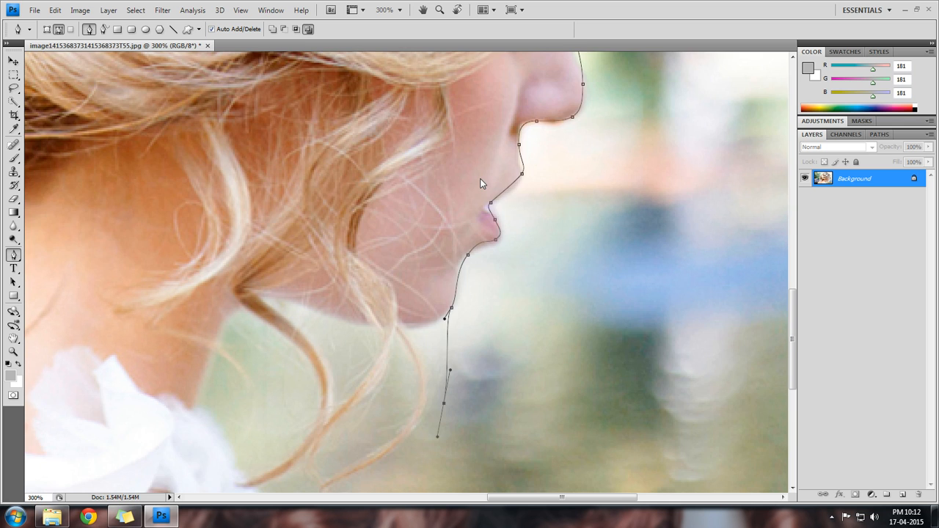
scroll(down, 3)
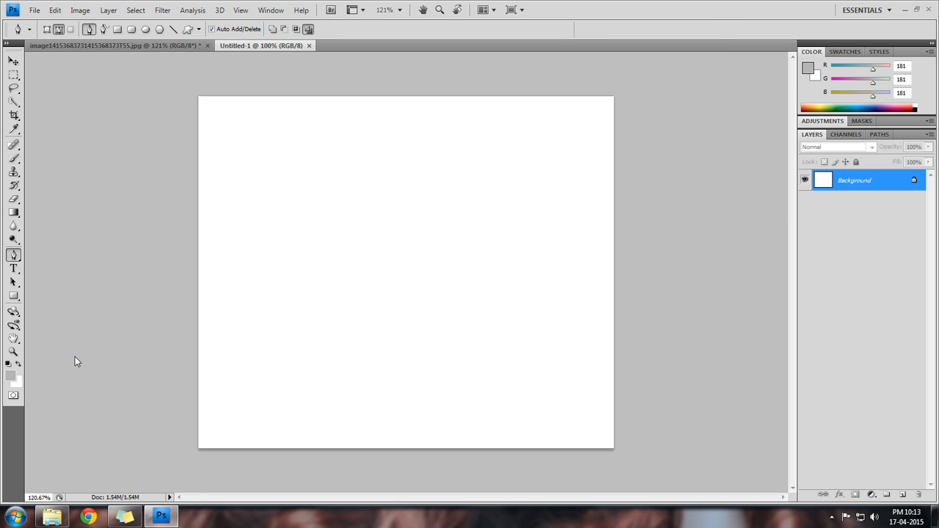
Set the foreground colour to a light green in the Color Picker
click(11, 376)
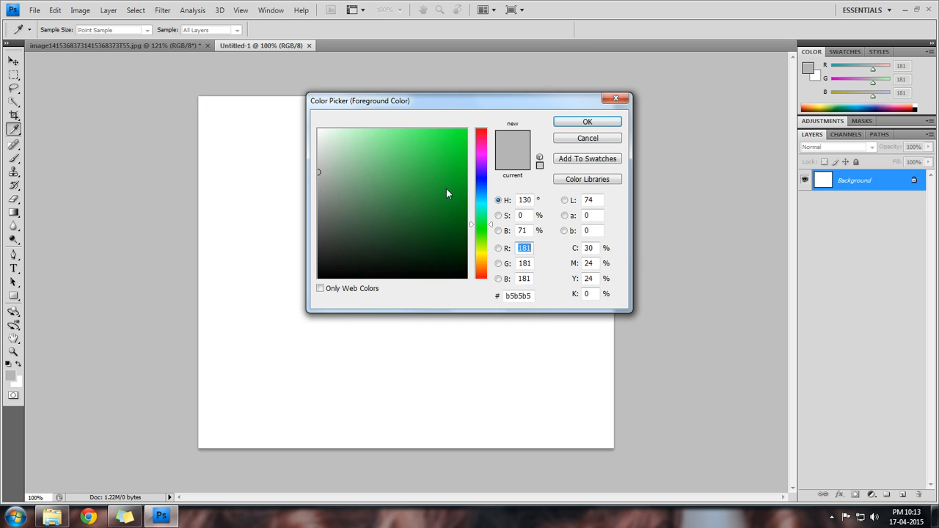
click(587, 121)
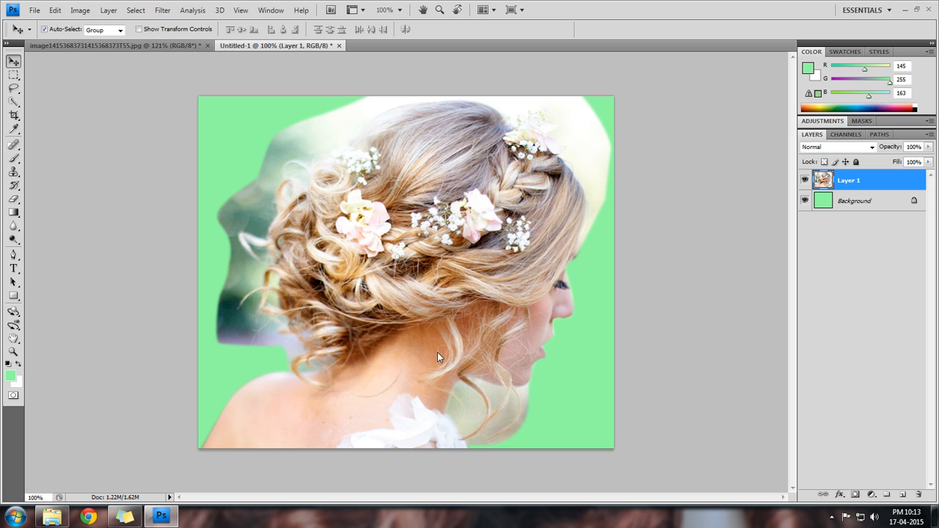
mouse_move(696, 310)
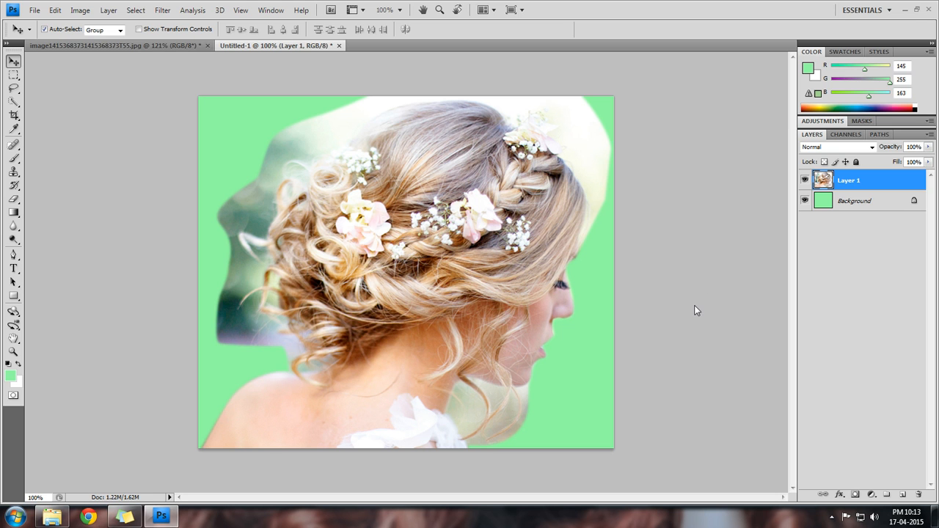
mouse_move(635, 438)
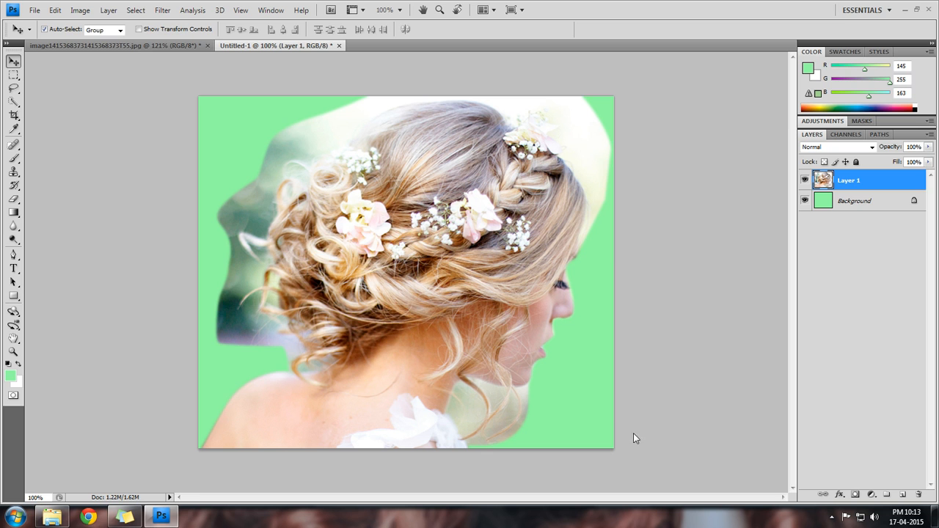
Draw a rectangular selection over the hair region with Layer 1 active
click(13, 74)
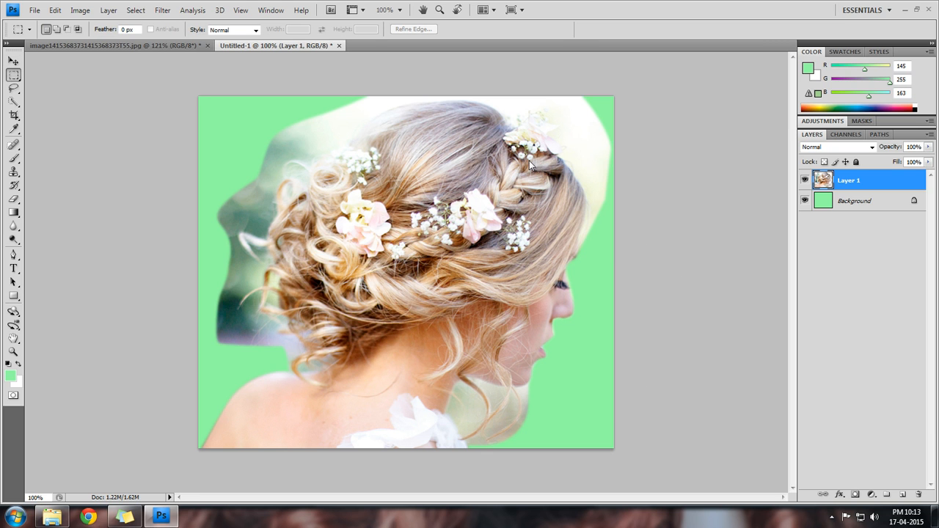
drag(337, 96, 613, 264)
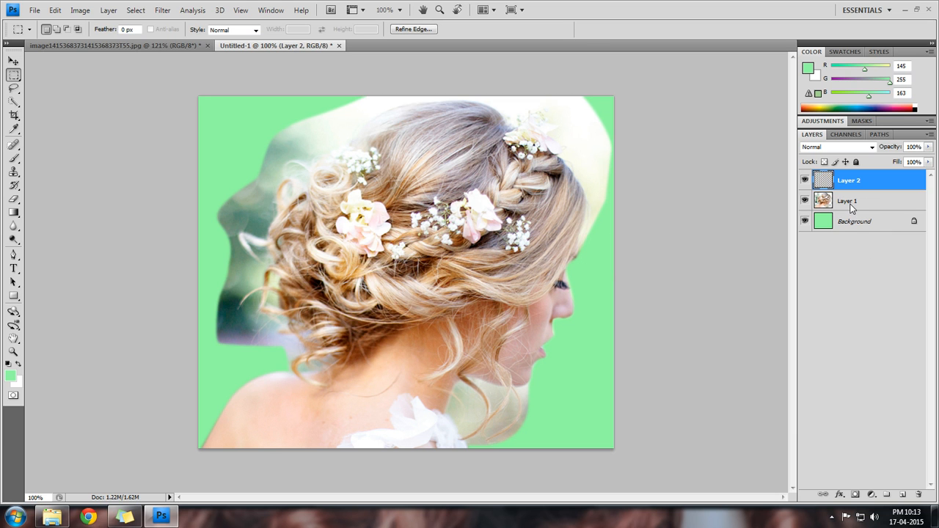
click(847, 201)
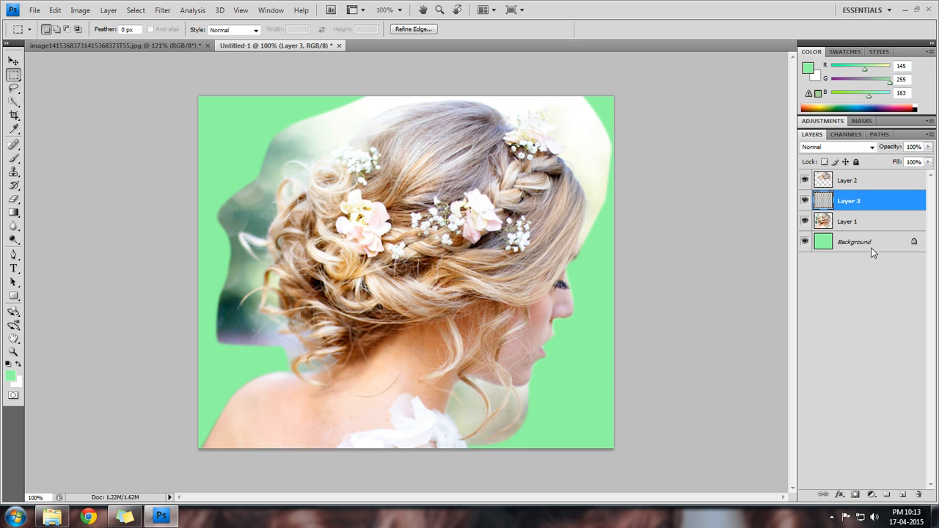
click(847, 221)
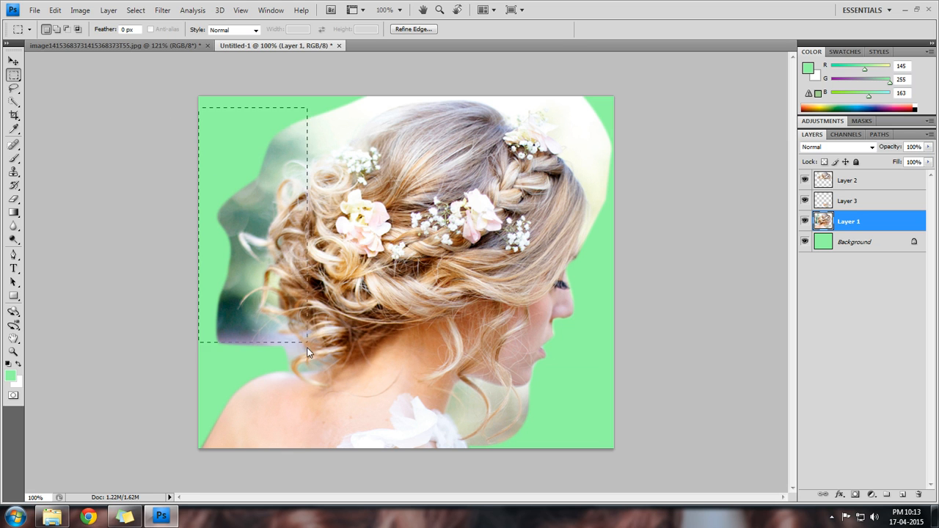
Select the portrait's upper-left part and make Layer 4 the working layer
drag(308, 352, 331, 391)
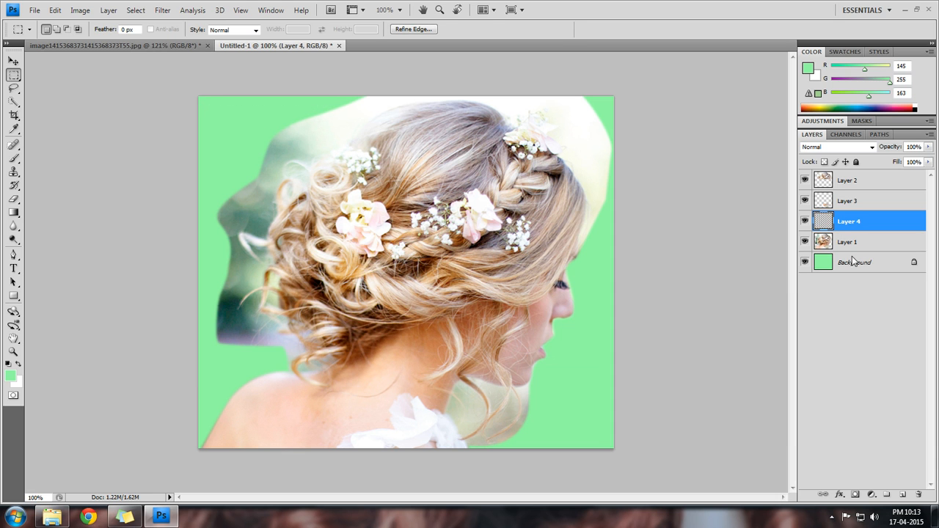
click(14, 61)
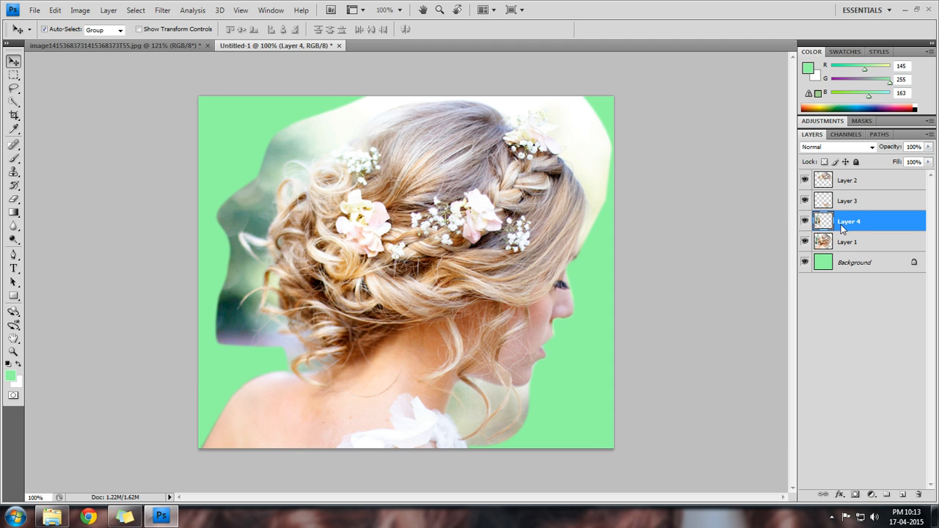
click(804, 179)
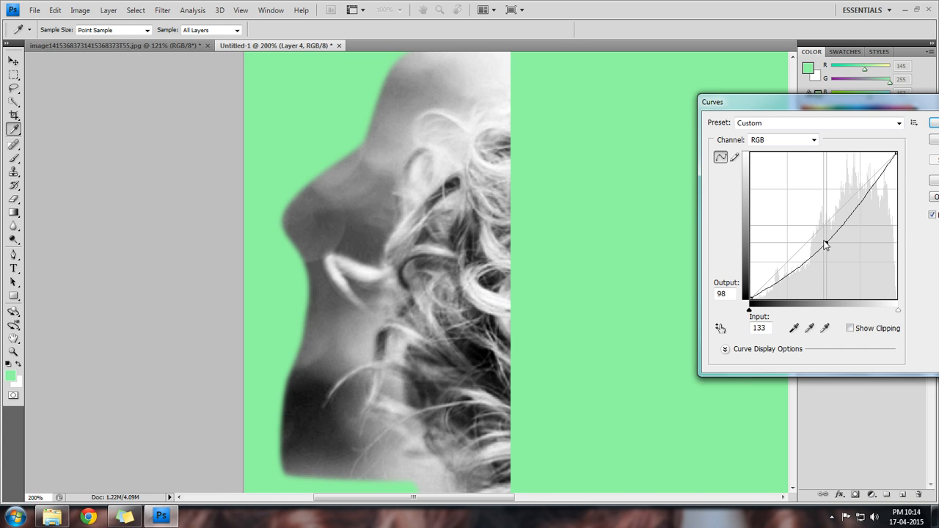
Drag Layer 4's tone curve upward to lighten the grayscale face-and-curls piece
drag(825, 245, 816, 226)
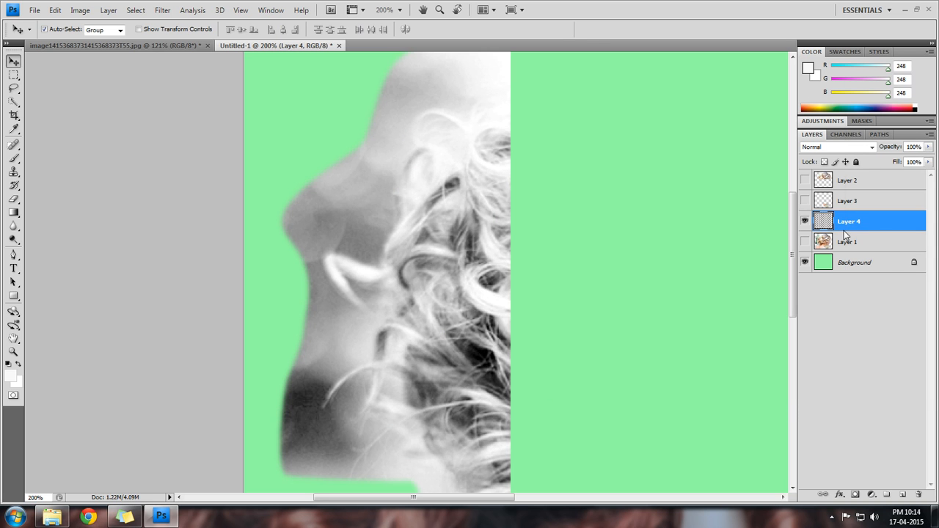
Show Layer 3 again and switch Layer 4's blend mode to Multiply
click(804, 200)
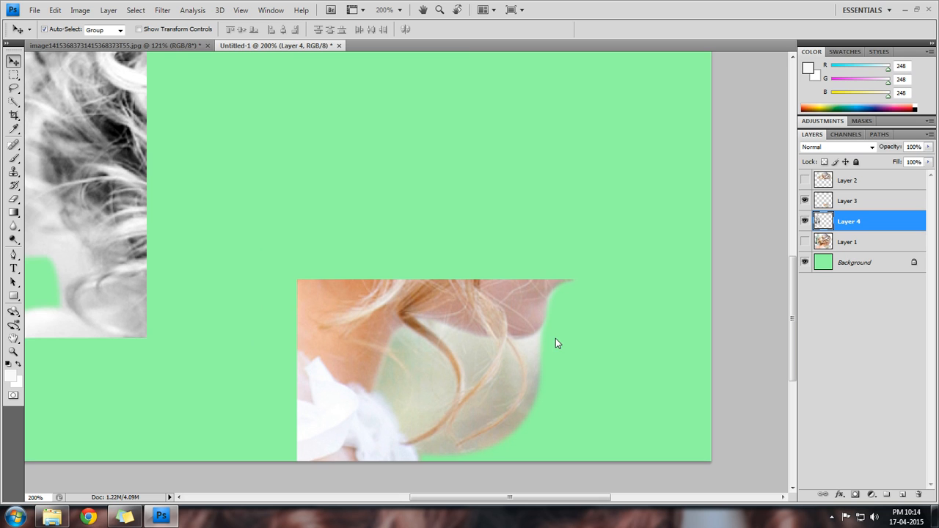
mouse_move(558, 368)
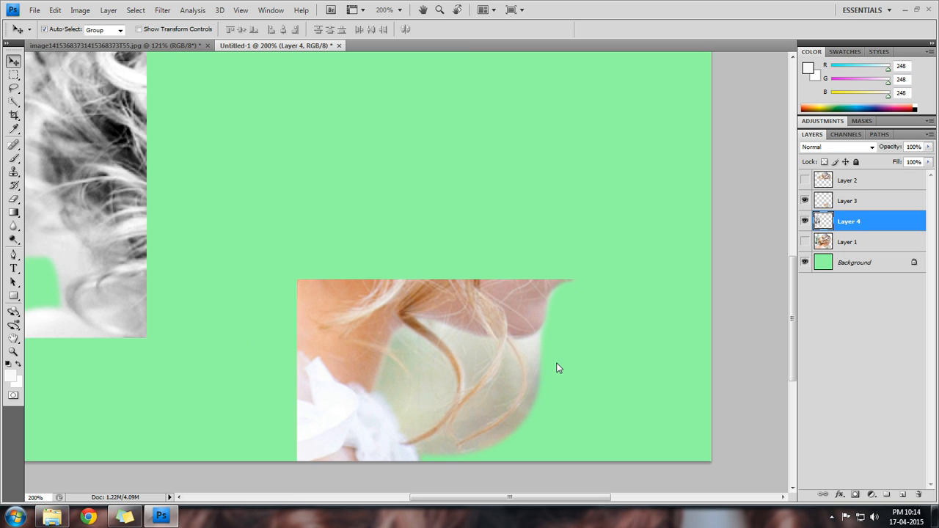
click(836, 146)
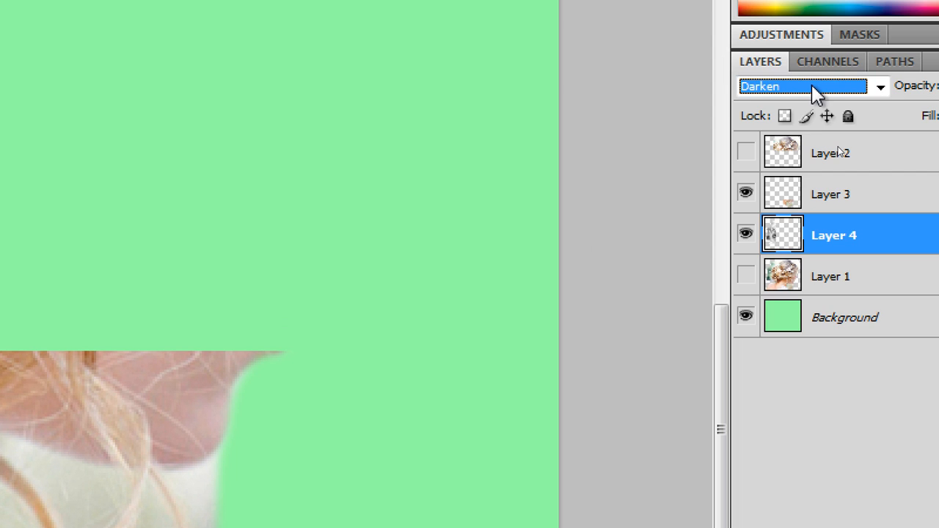
click(827, 61)
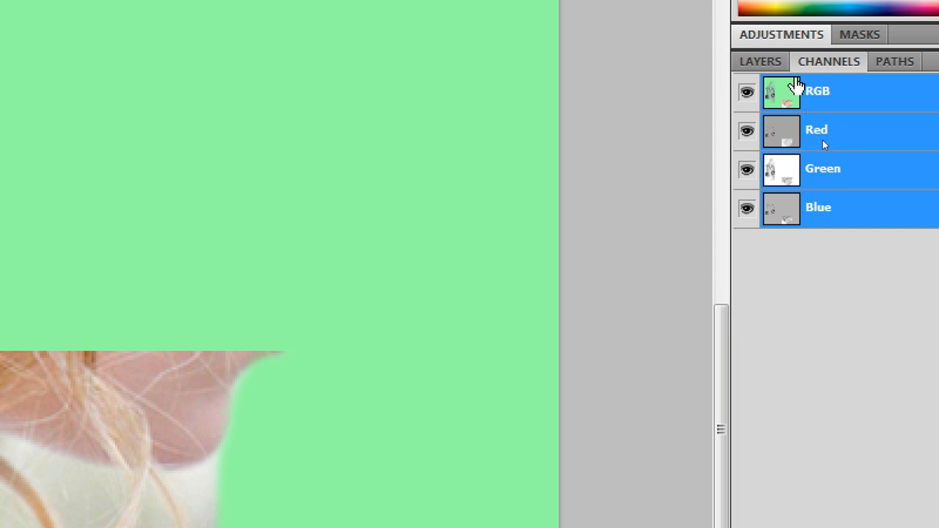
click(759, 63)
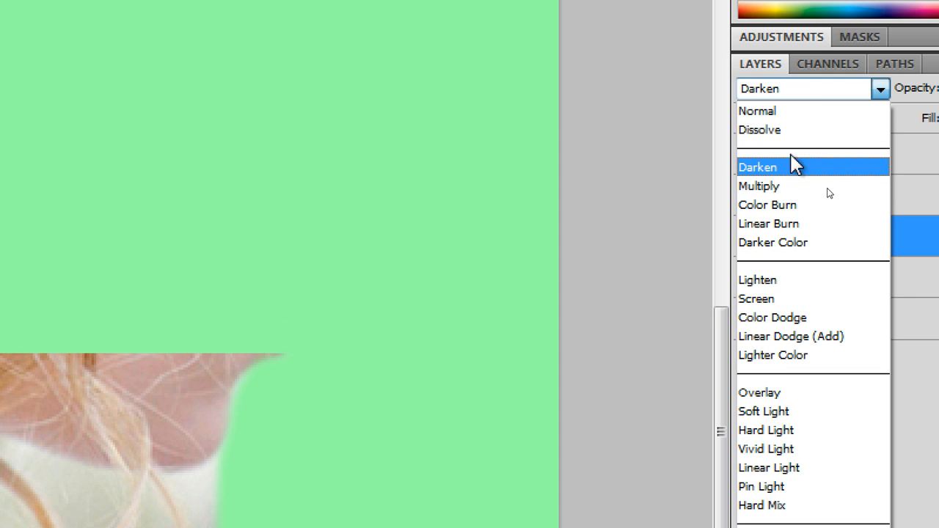
click(760, 185)
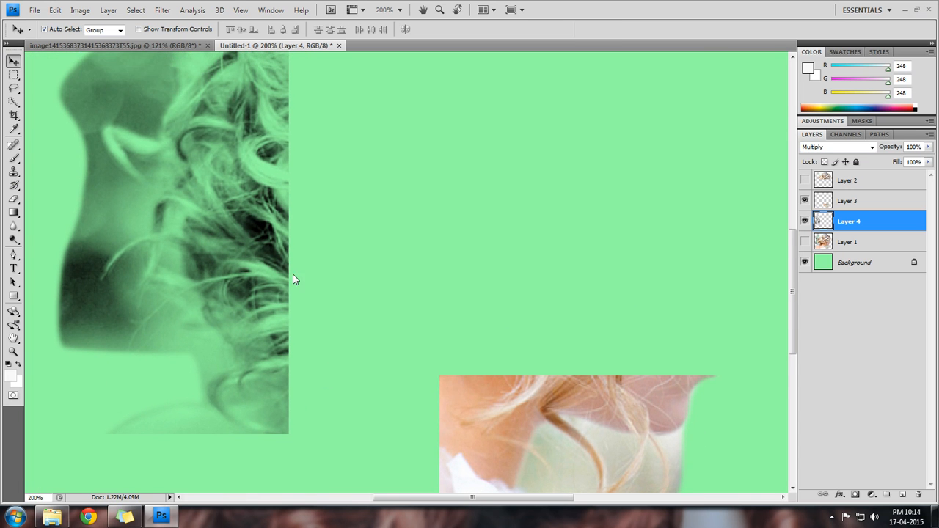
scroll(up, 3)
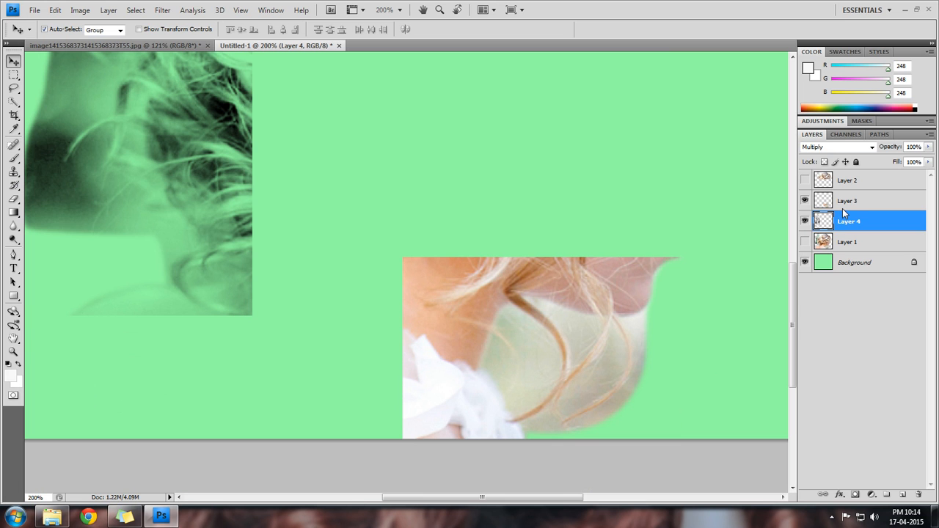
click(846, 201)
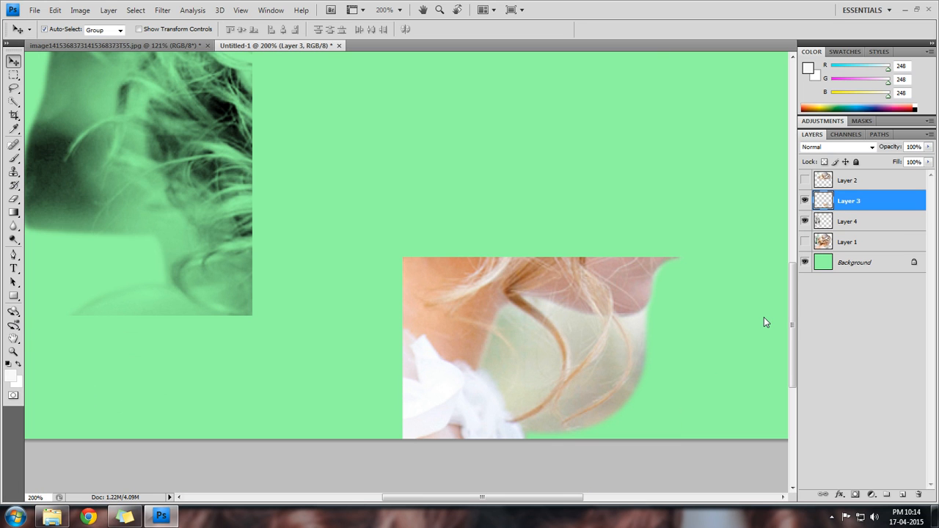
Set Layer 3 to Multiply and confirm a brightening Curves adjustment
click(836, 146)
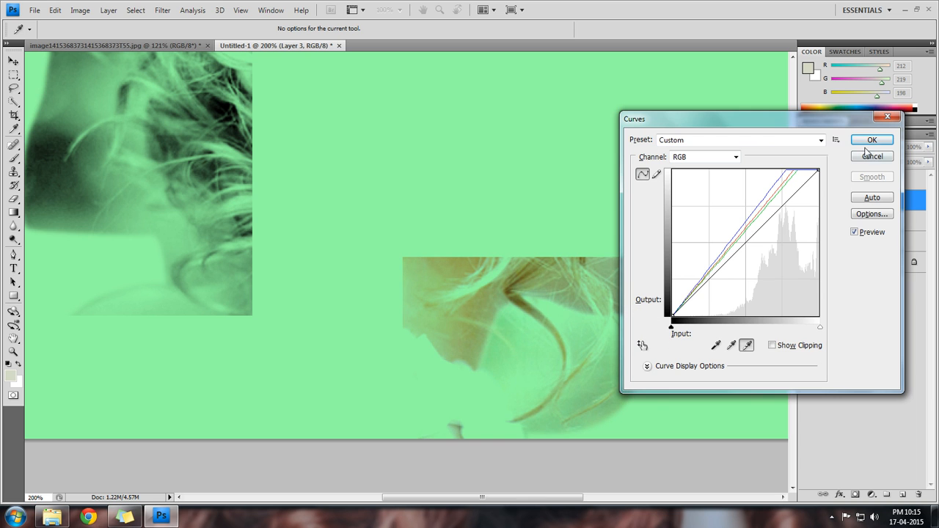
click(871, 140)
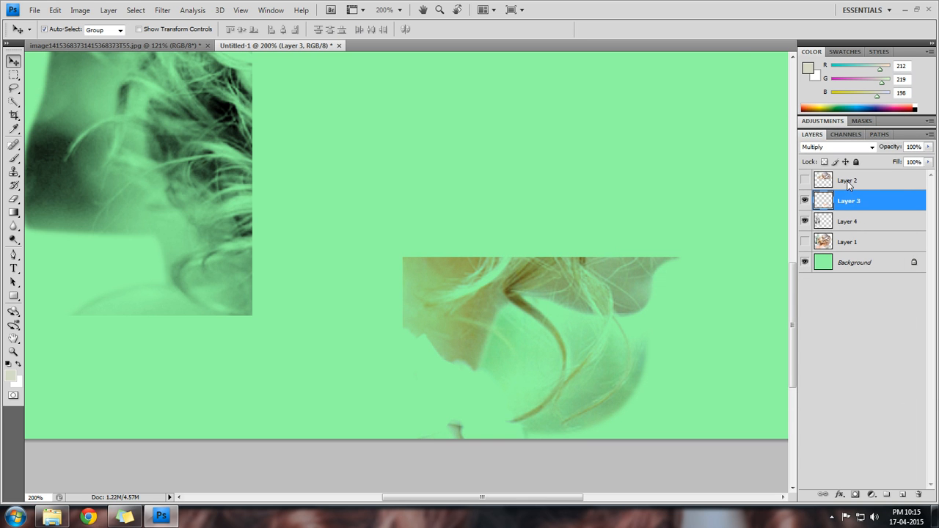
click(848, 180)
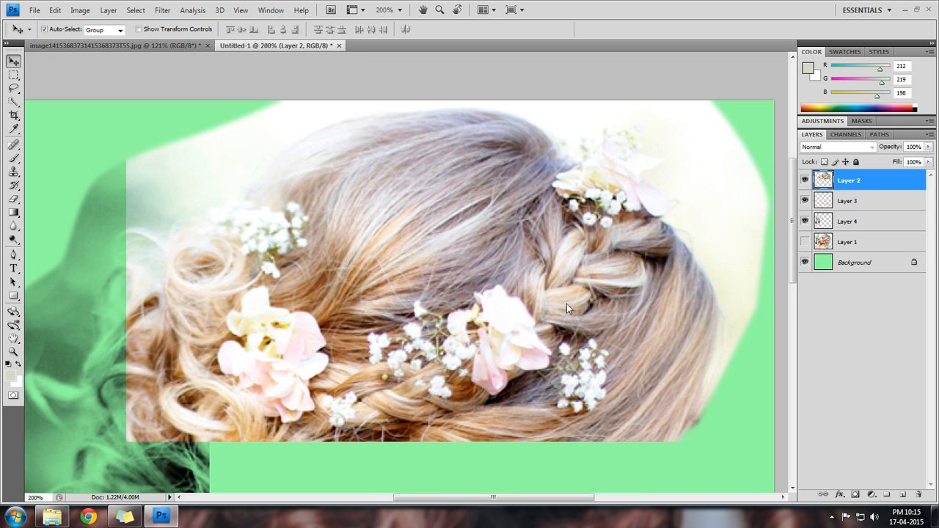
Set Layer 2 to Multiply and confirm a slight upward Curves nudge
click(836, 147)
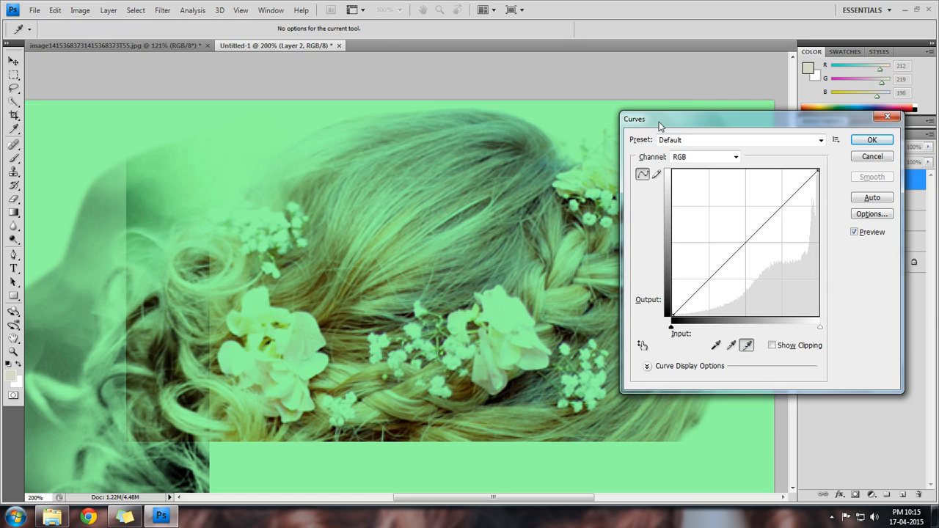
drag(657, 119, 684, 301)
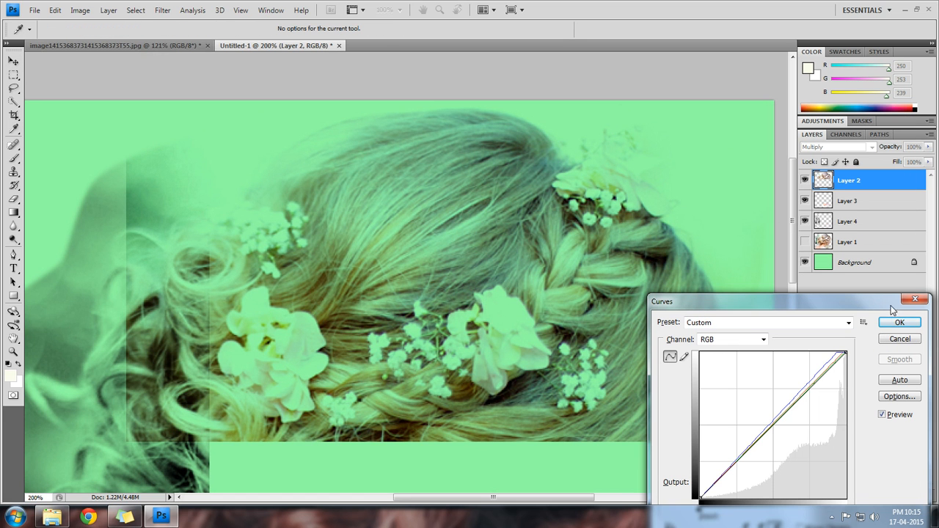
click(899, 322)
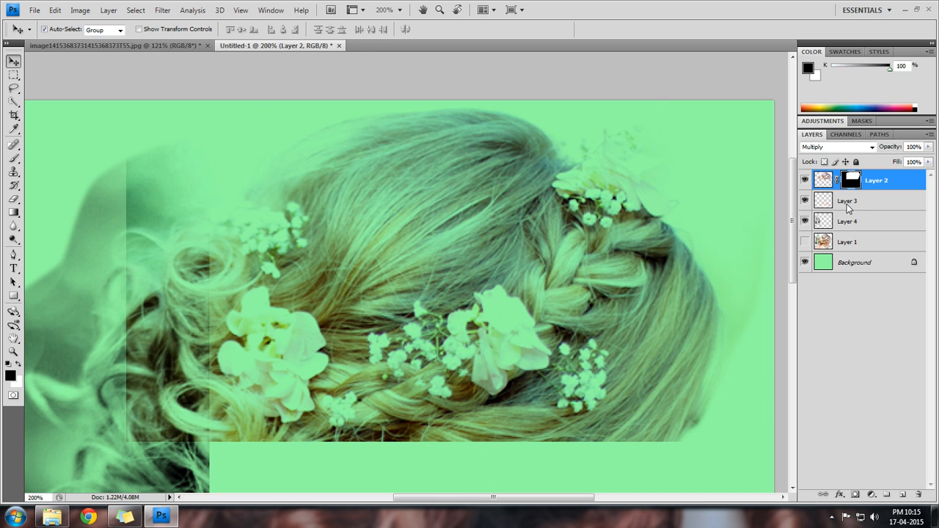
Add layer masks to Layer 3, Layer 4 and Layer 1
click(847, 201)
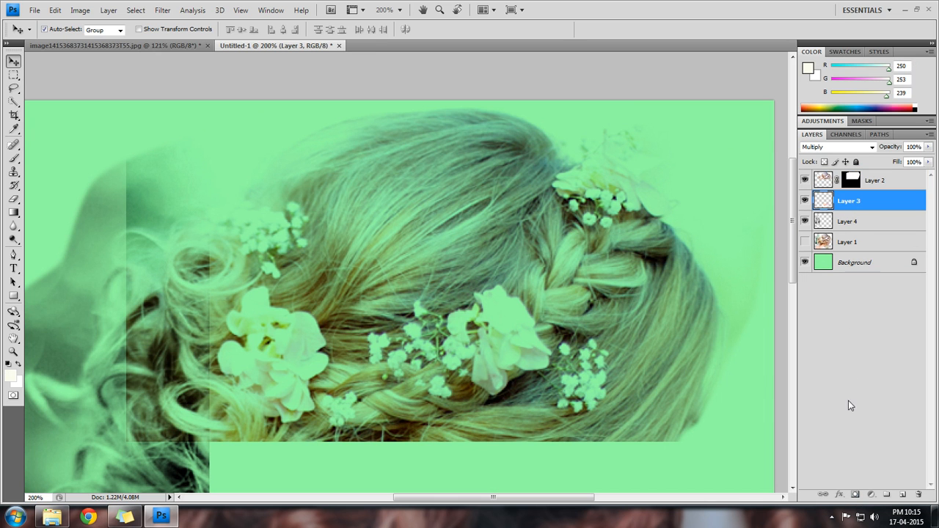
click(855, 495)
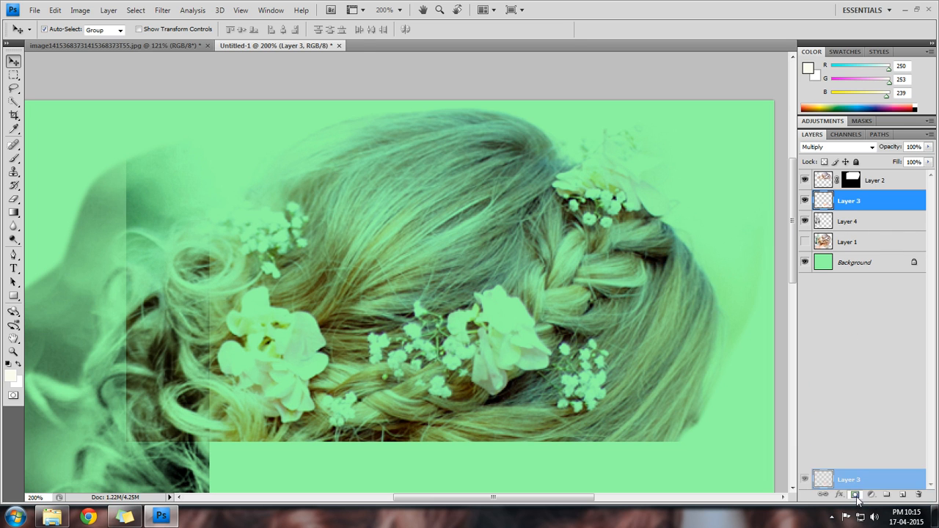
click(849, 221)
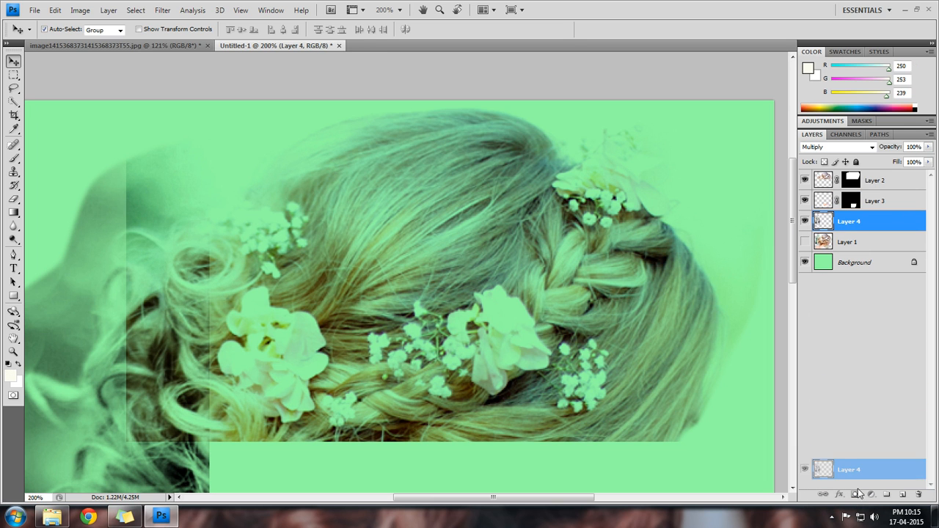
click(843, 494)
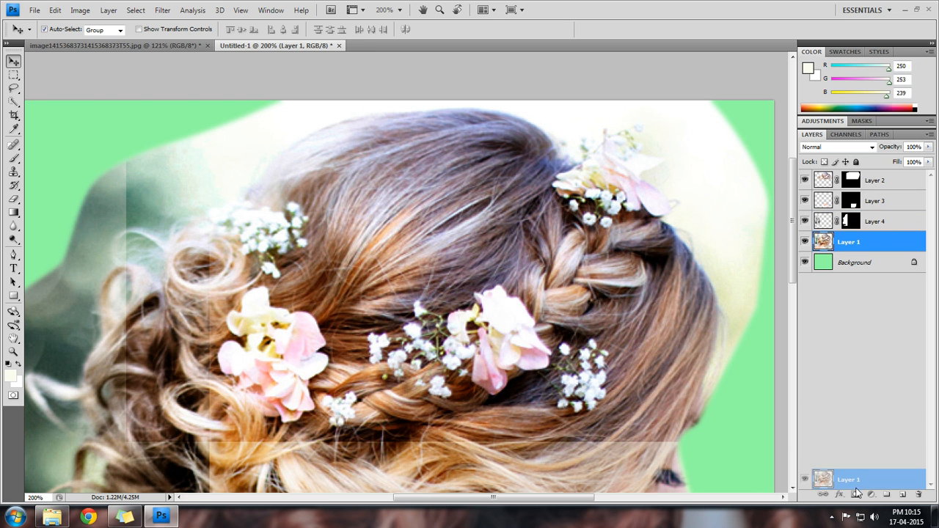
click(858, 494)
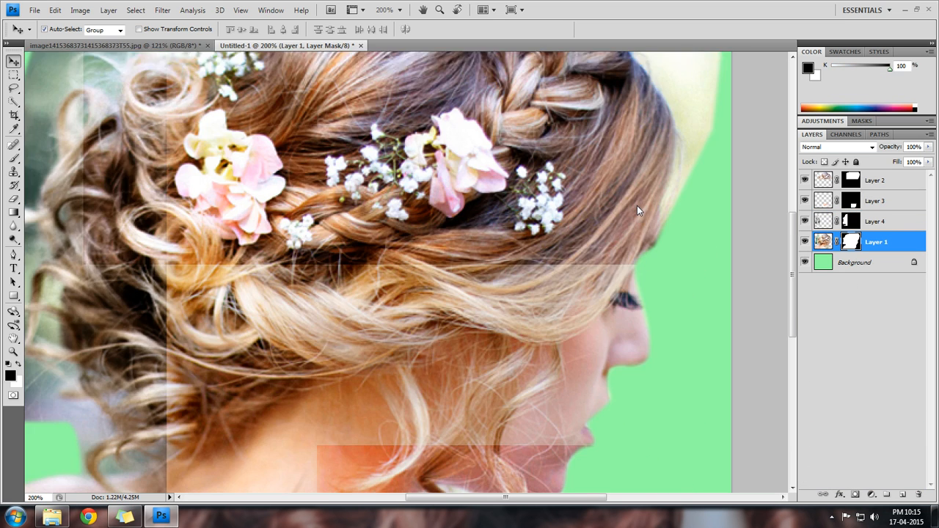
scroll(down, 3)
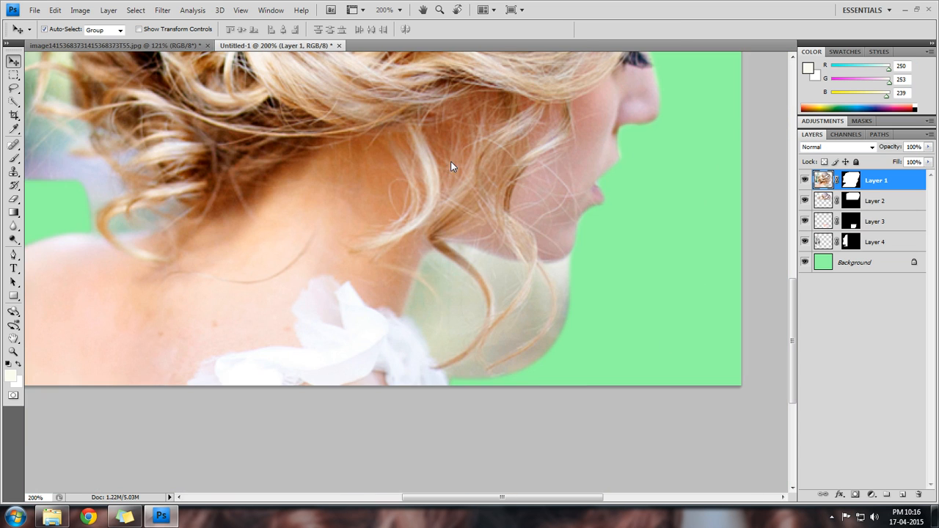
Brush black on Layer 1's mask over the pale patch under the chin and neck
click(13, 144)
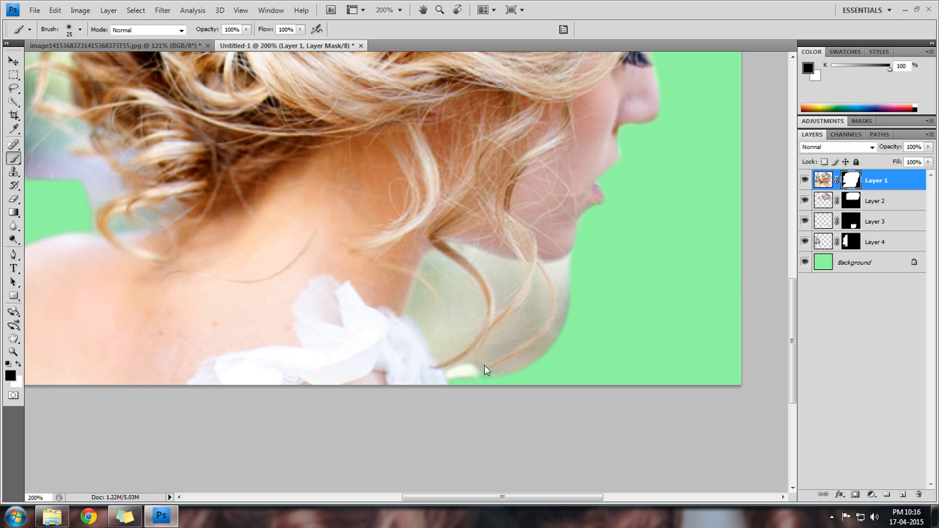
click(469, 373)
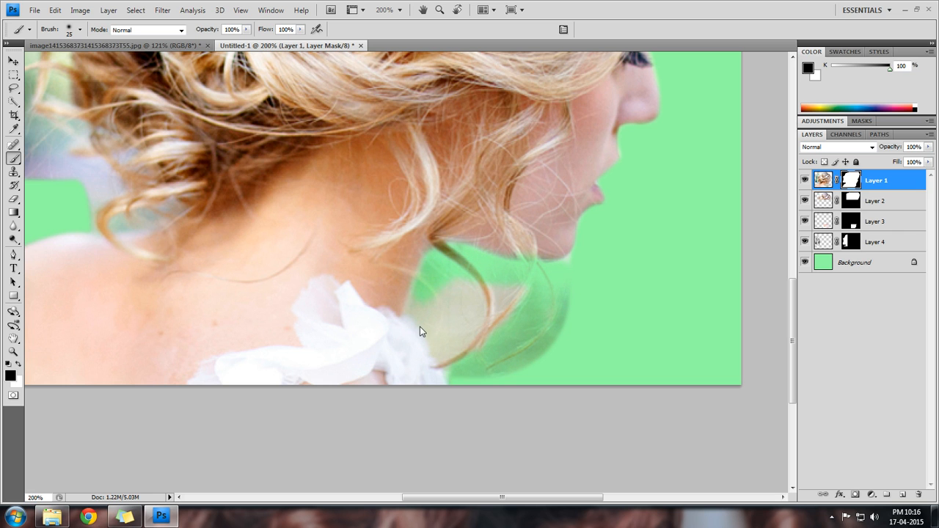
drag(421, 331, 495, 346)
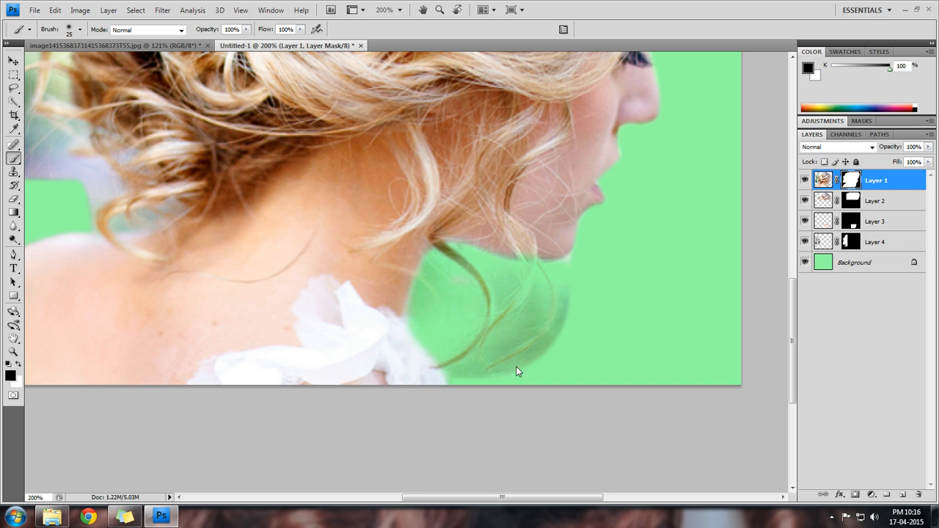
mouse_move(528, 360)
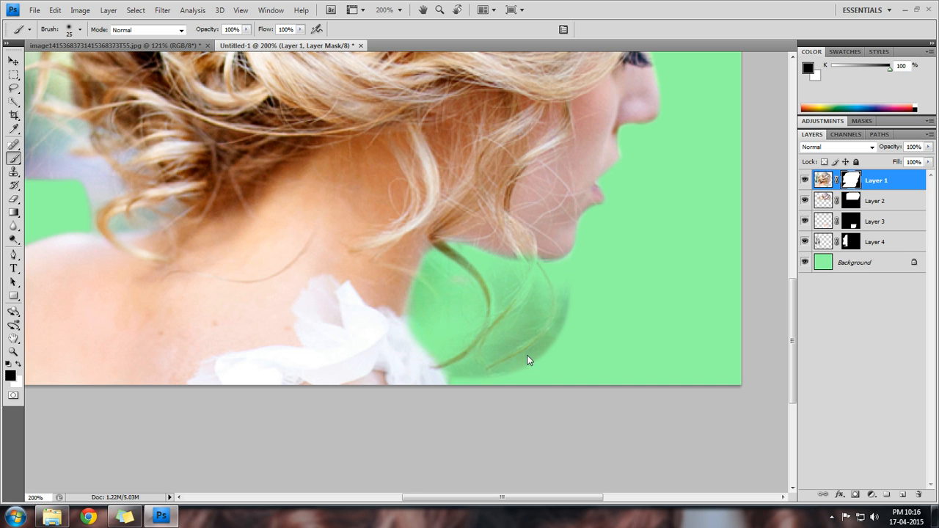
scroll(up, 3)
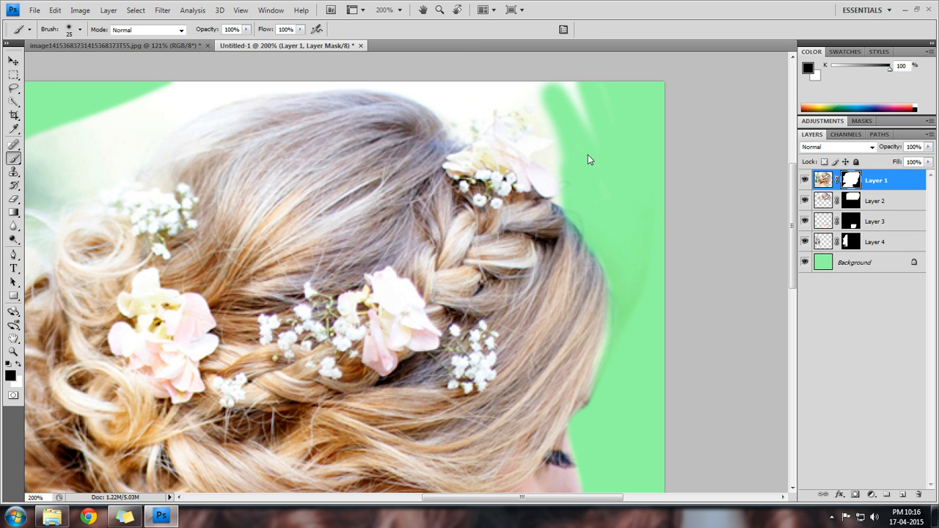
mouse_move(523, 93)
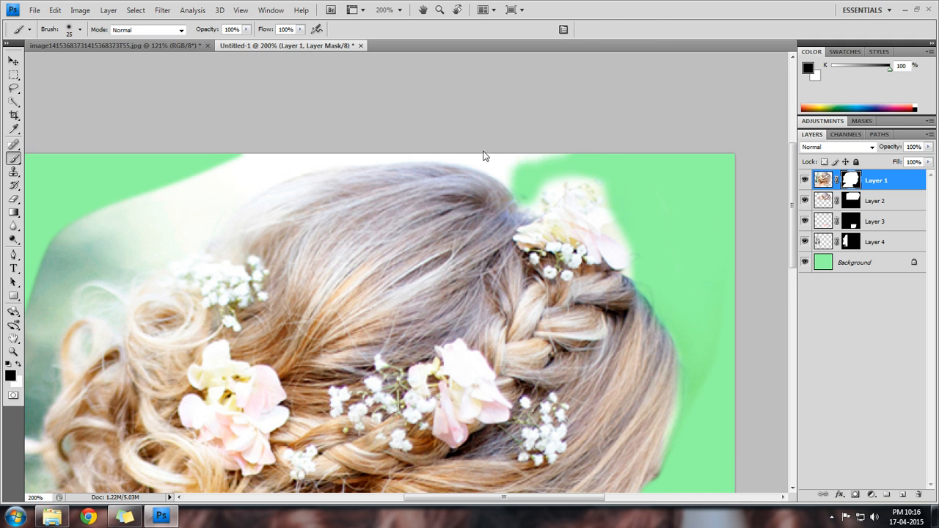
mouse_move(406, 154)
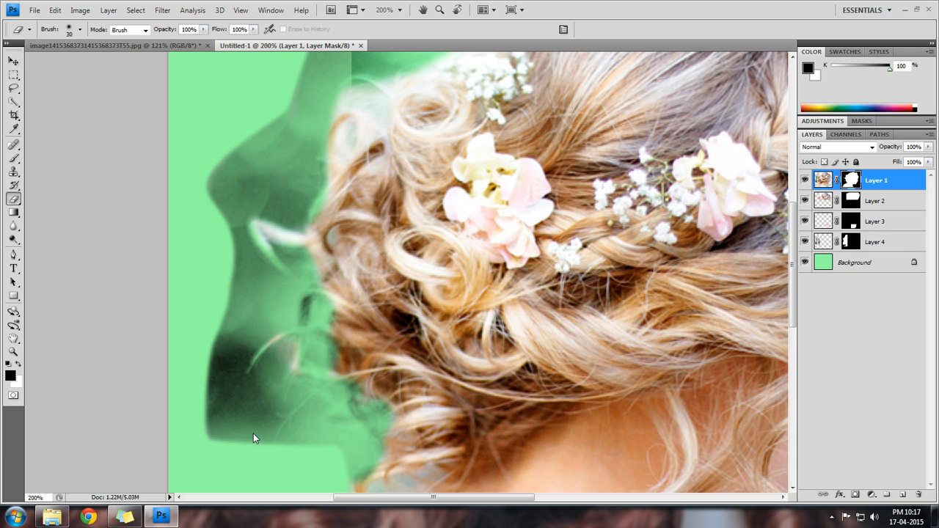
Compare the Layer 2 and Layer 1 masks, retarget Layer 2's mask, and select the Brush
click(250, 432)
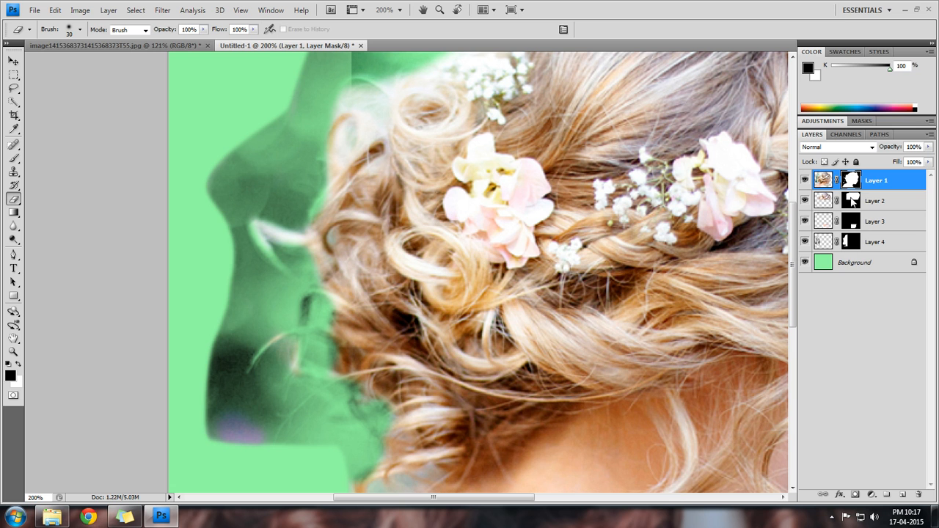
click(874, 200)
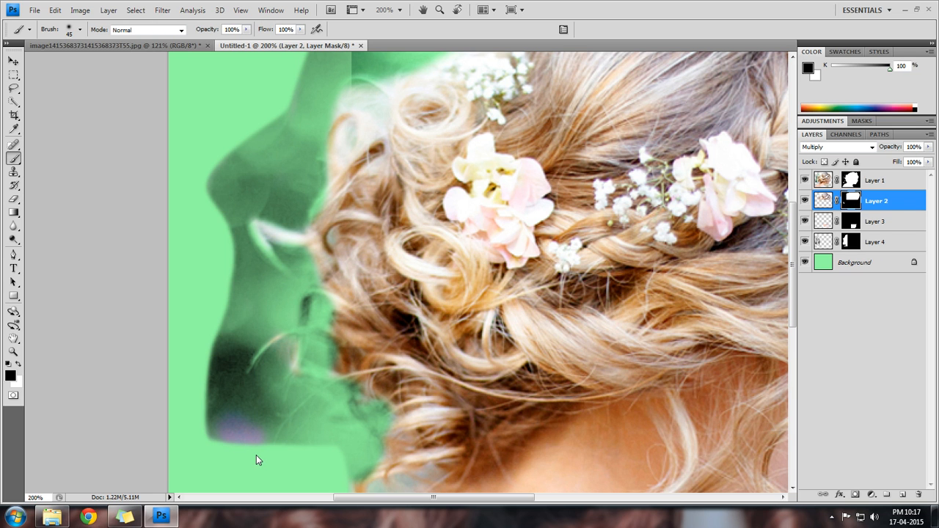
mouse_move(326, 462)
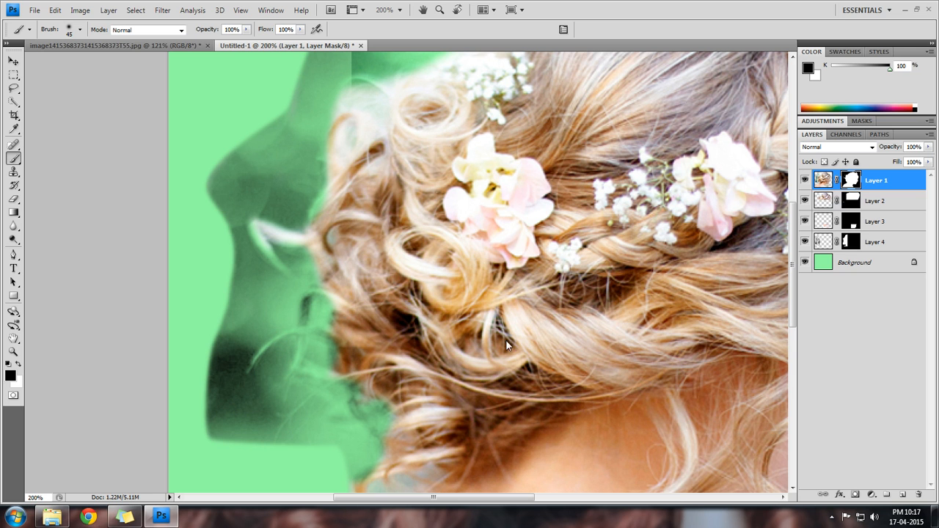
click(875, 200)
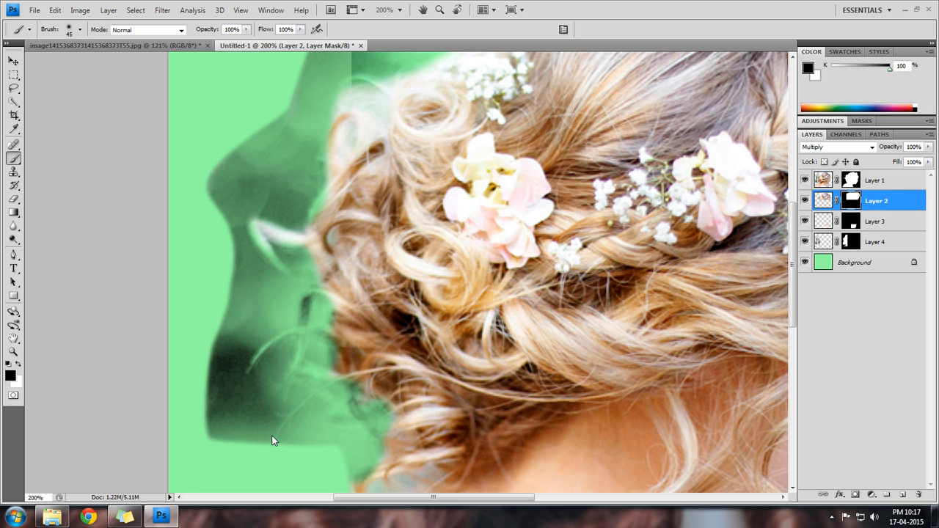
click(14, 158)
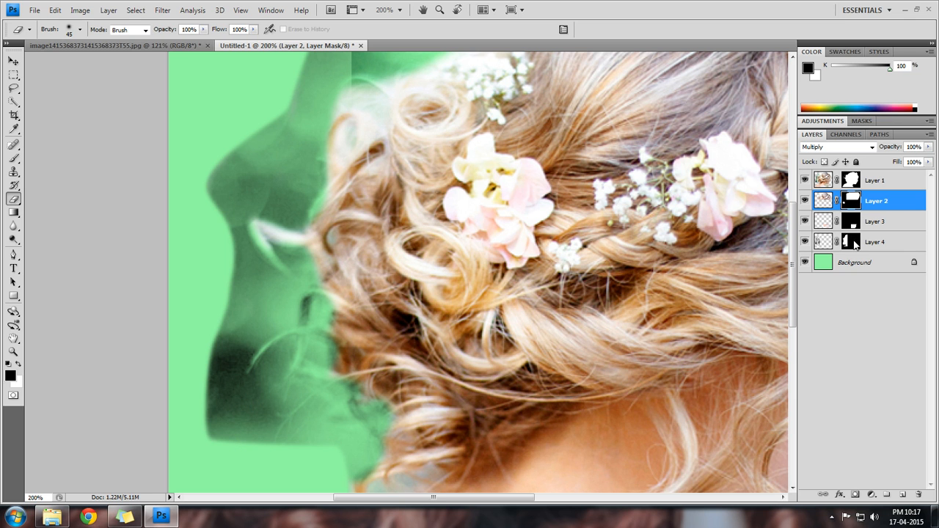
click(875, 241)
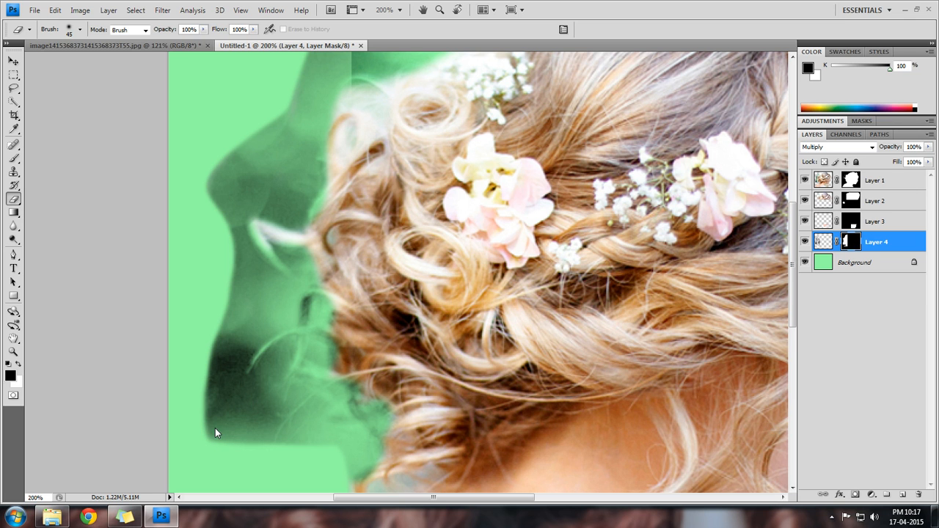
mouse_move(225, 405)
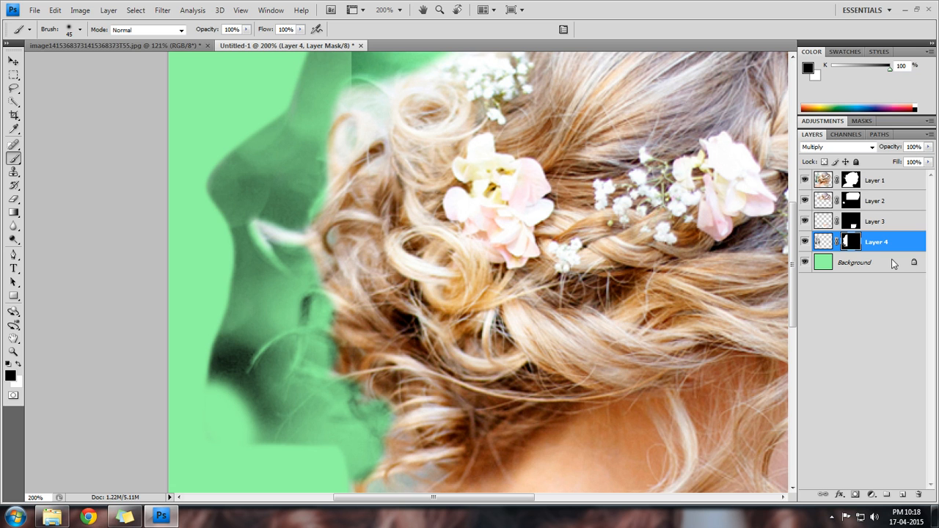
On Layer 4's mask, brush black over the faint ghost shape left of the curls
click(253, 427)
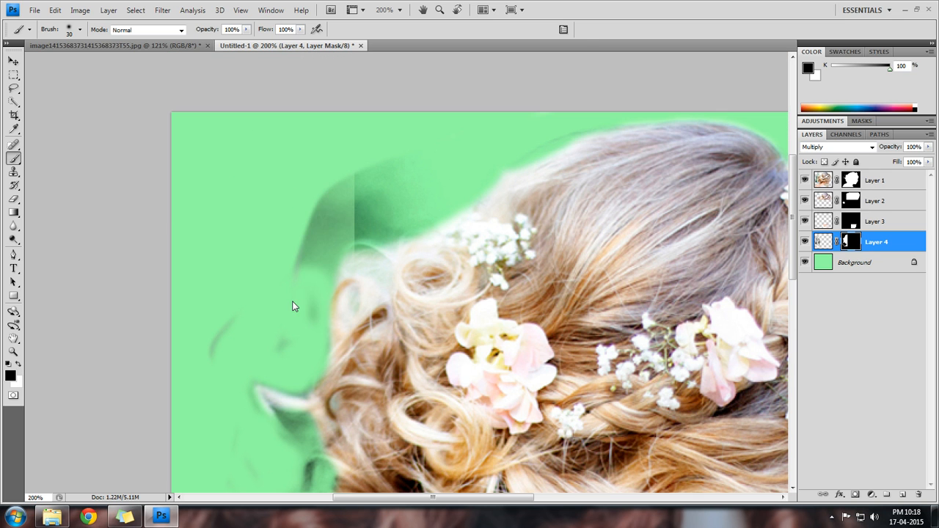
drag(293, 304, 337, 248)
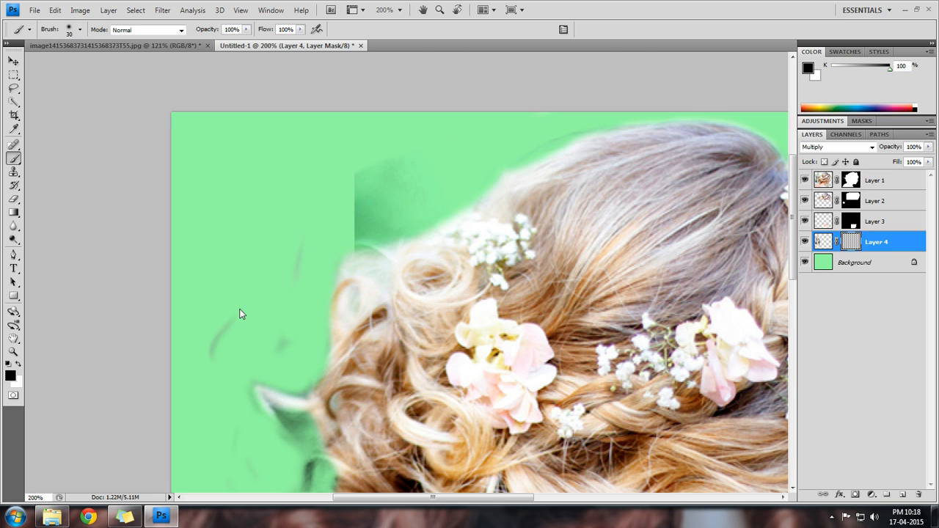
mouse_move(237, 311)
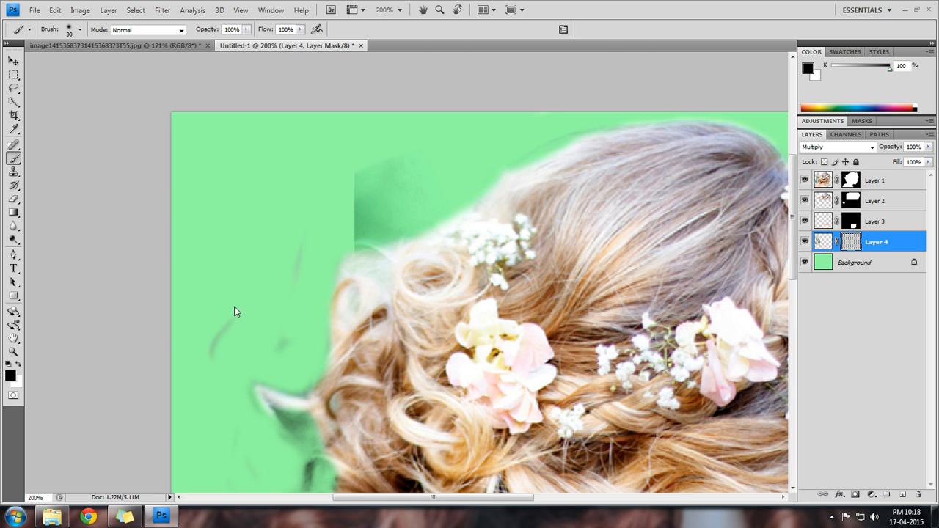
On Layer 2's mask, paint black over the dark green patch below the chin
click(874, 201)
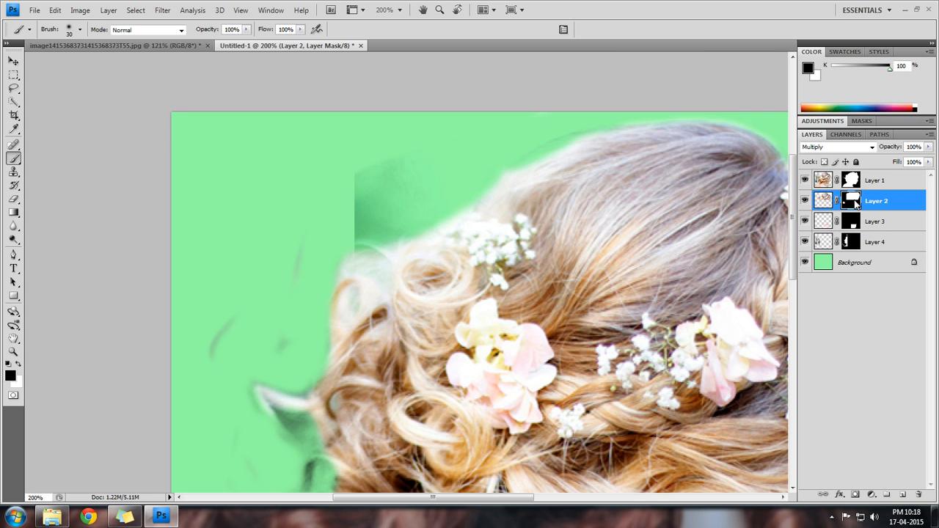
mouse_move(296, 264)
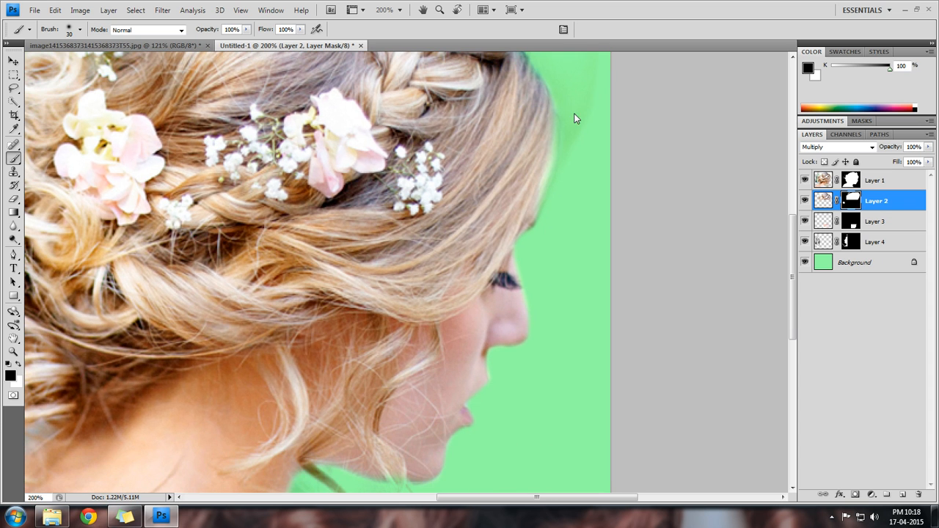
mouse_move(579, 223)
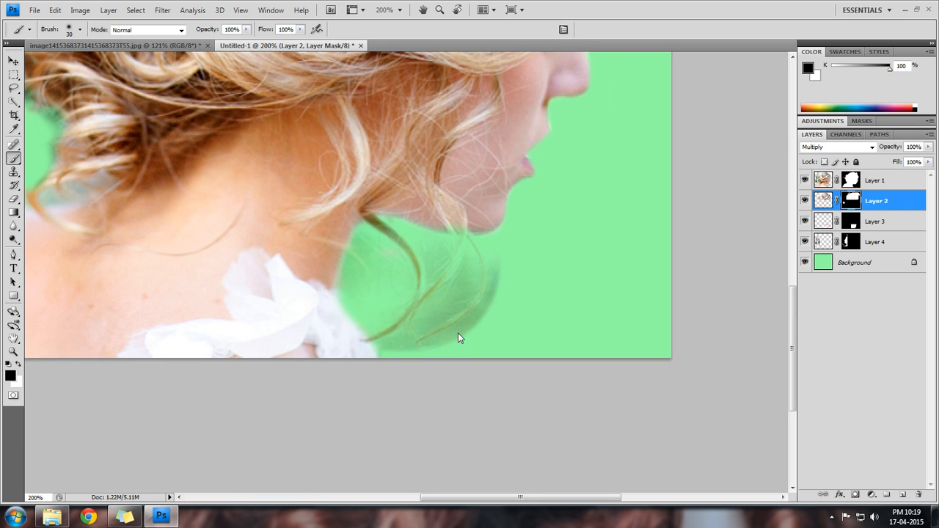
click(876, 221)
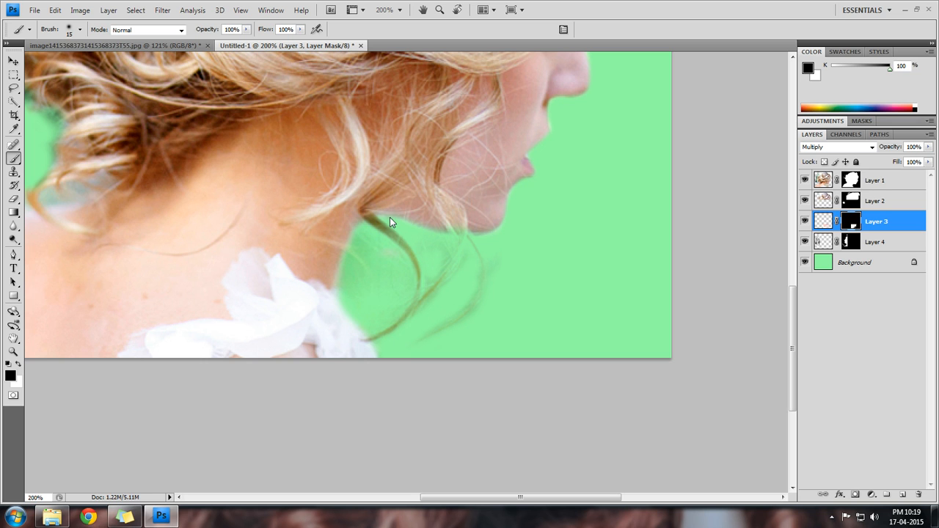
mouse_move(834, 223)
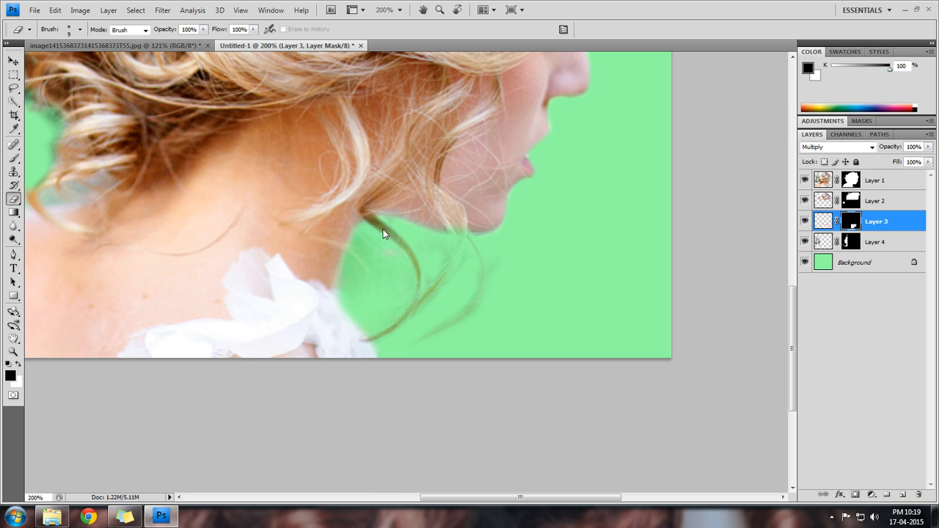
mouse_move(419, 276)
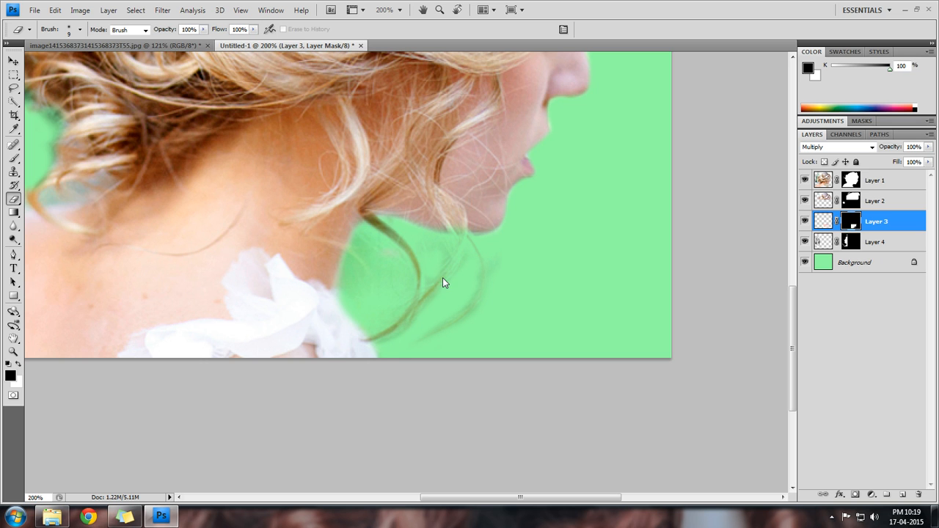
mouse_move(437, 339)
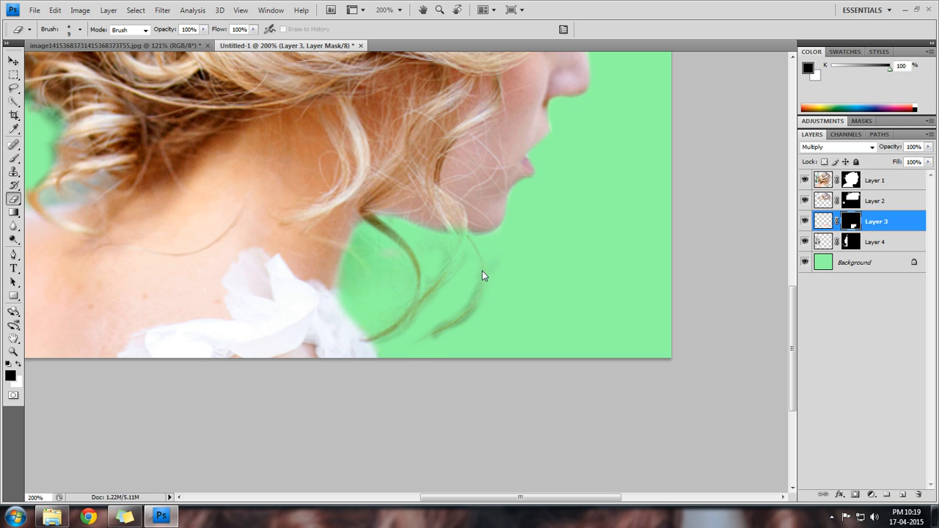
mouse_move(521, 299)
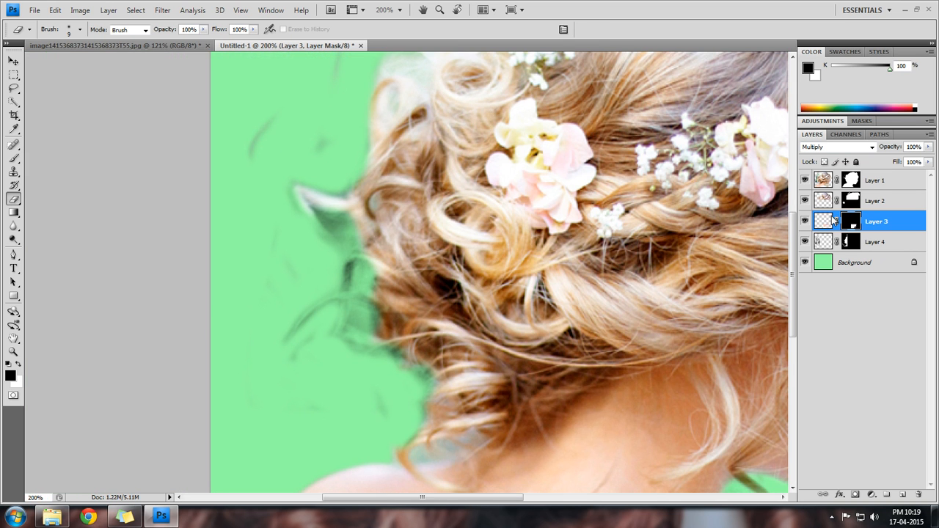
Inspect Layer 4's mask, then target Layer 1's mask for editing
click(875, 241)
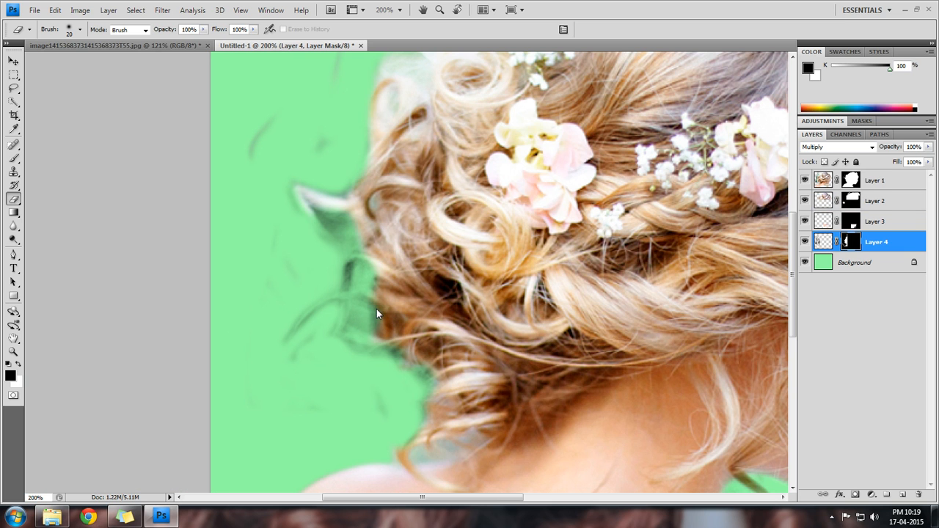
mouse_move(359, 343)
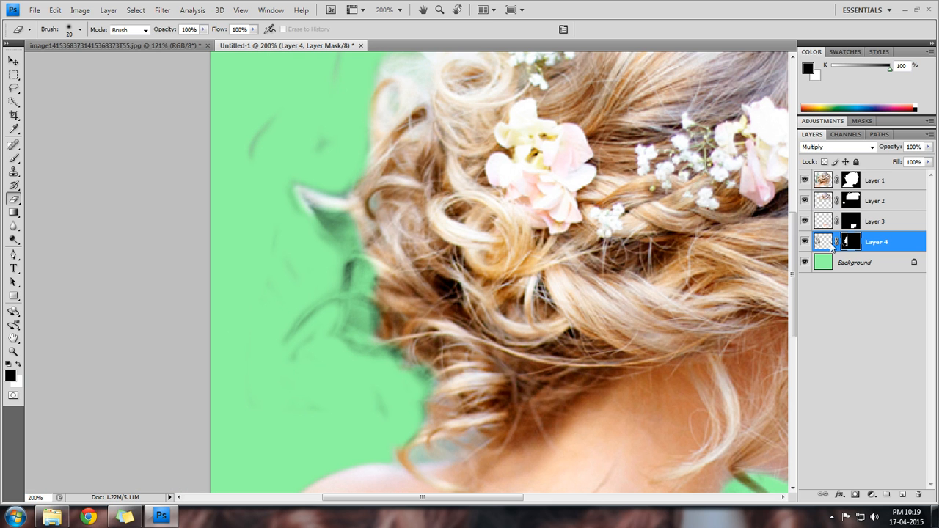
click(875, 180)
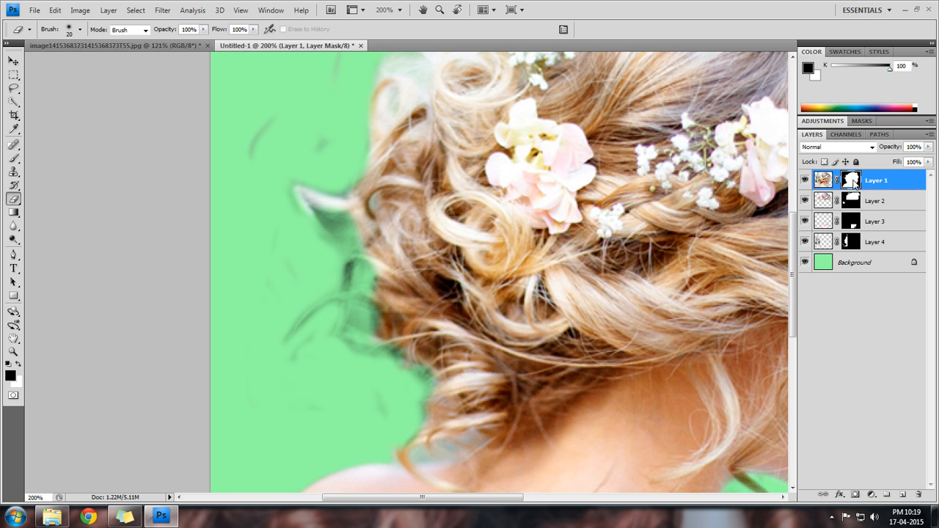